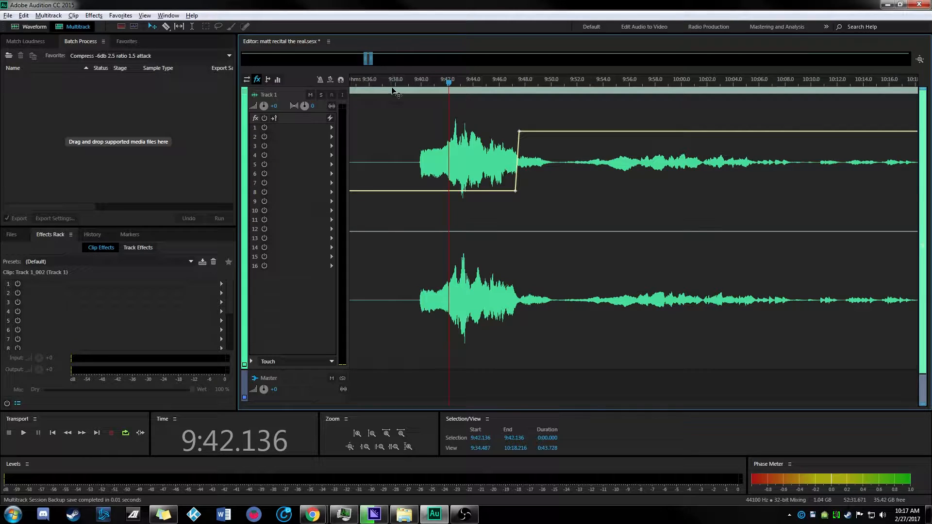
- Play the passage leading into the volume jump after the loud section
left_click(388, 82)
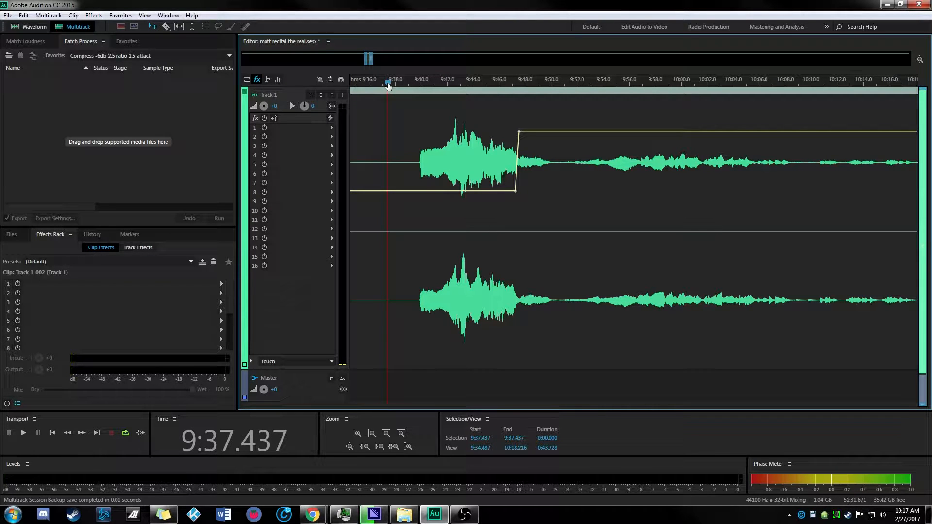
left_click(468, 85)
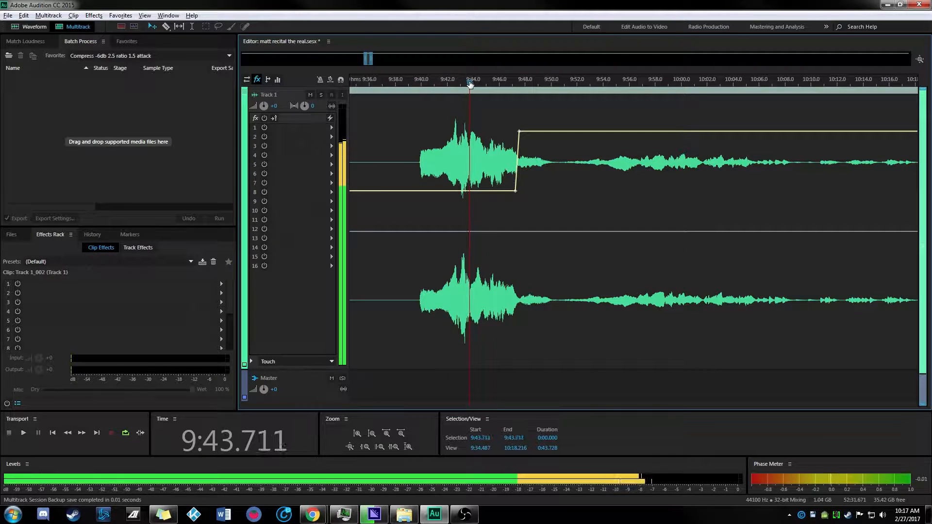
left_click(516, 87)
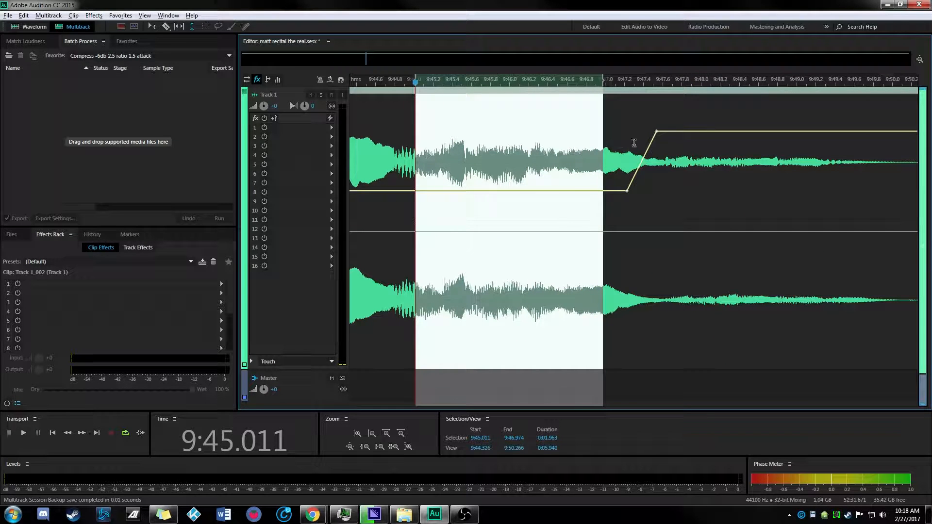
- Remove the raised volume keyframe near 9:47 and play back the flattened passage
left_click(613, 82)
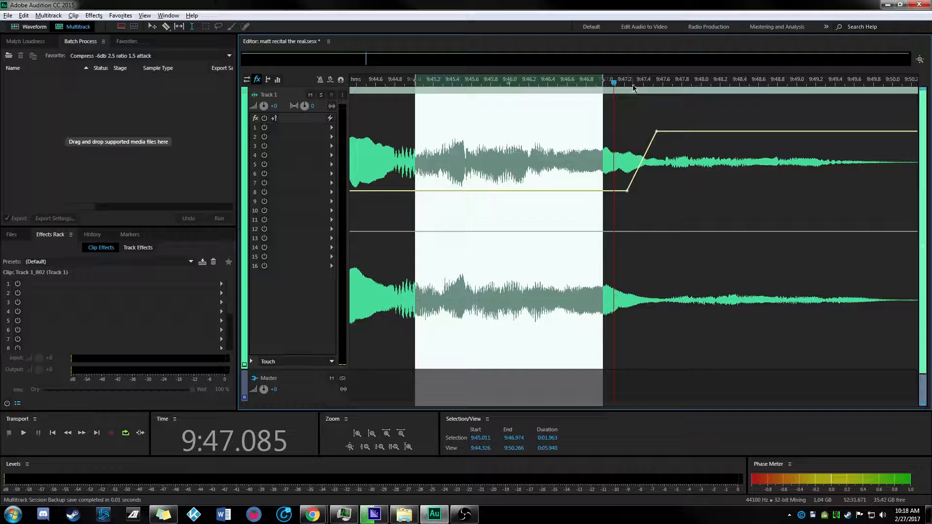
mouse_move(279, 66)
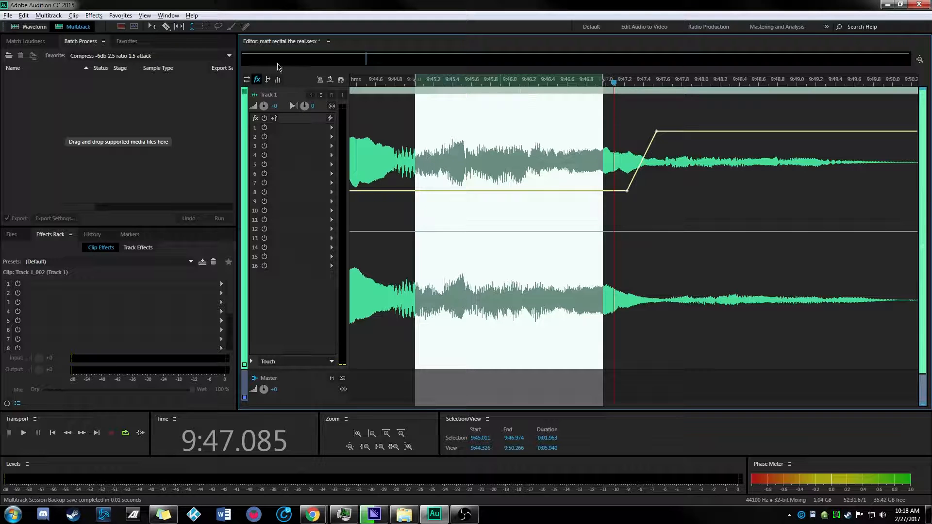
mouse_move(665, 141)
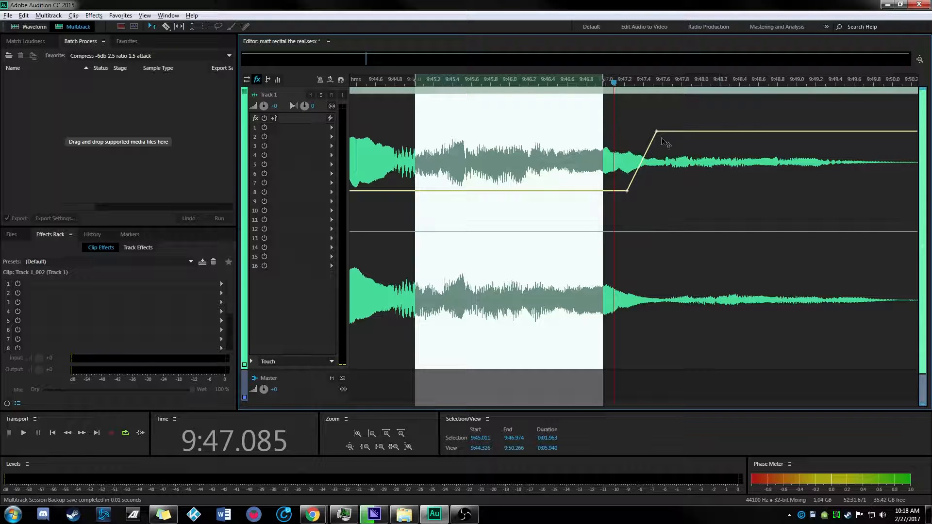
left_click(656, 134)
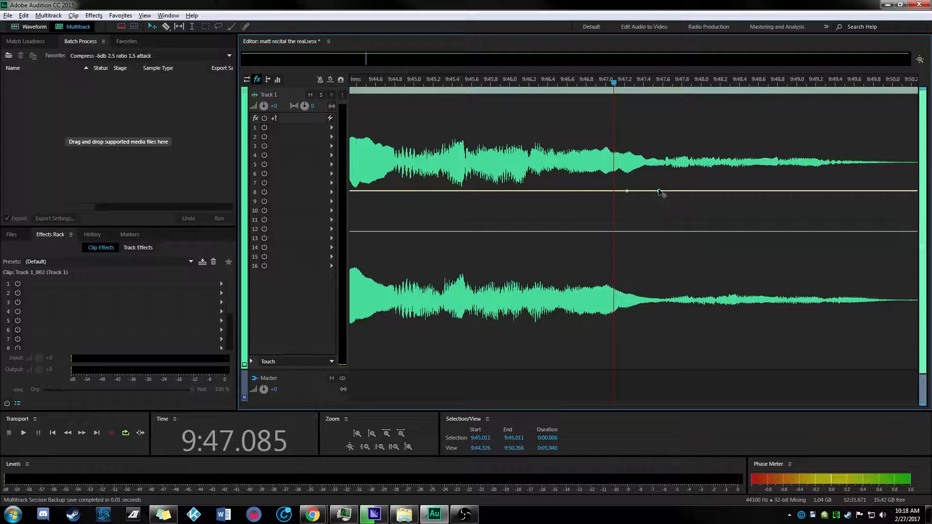
left_click(478, 84)
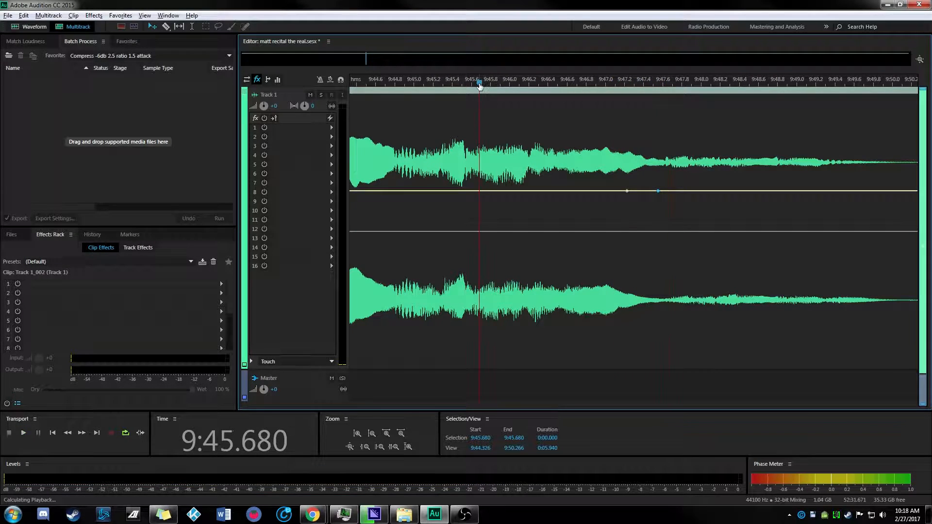
left_click(22, 432)
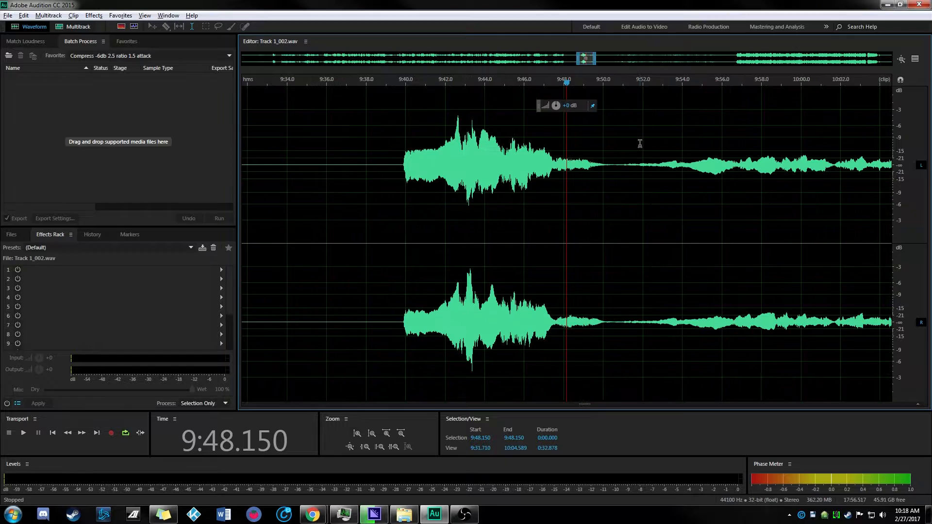
- Check the source in Waveform view, return to Multitrack, and play from before the 9:47 ramp
left_click(77, 27)
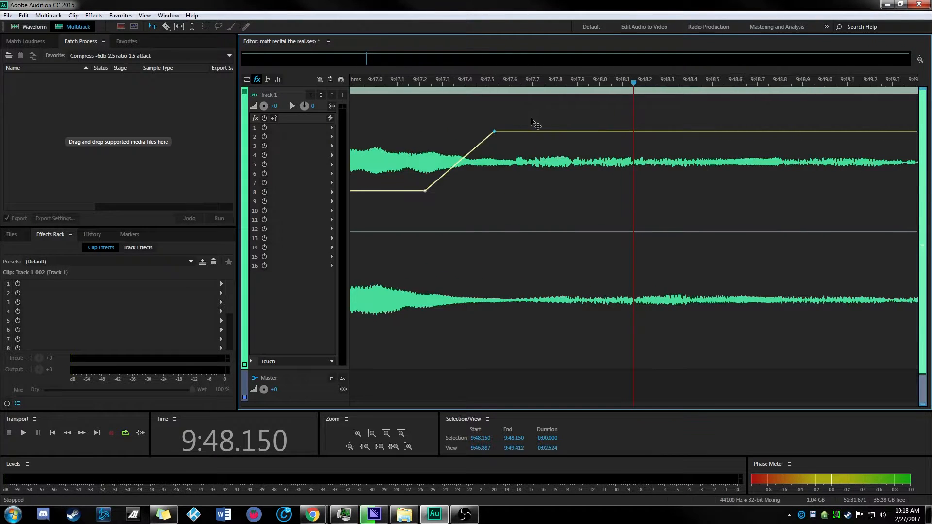
left_click(366, 79)
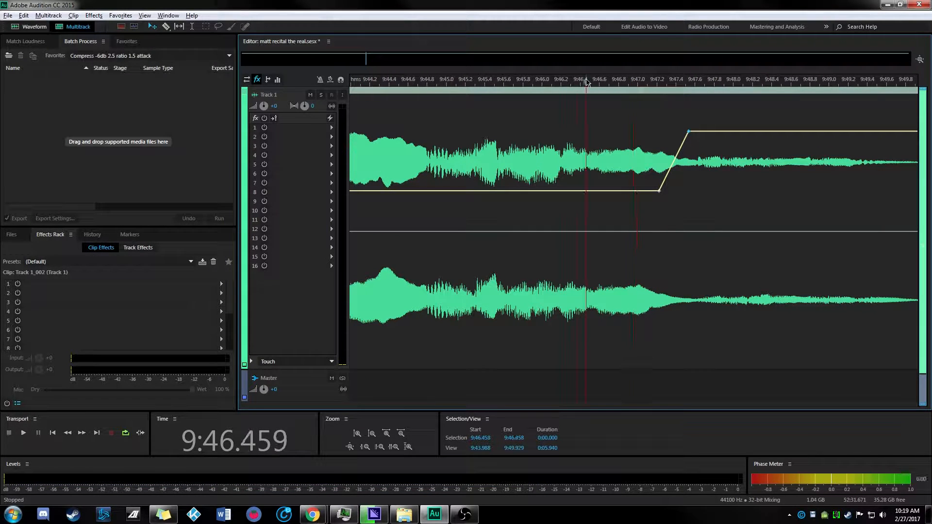
left_click(23, 432)
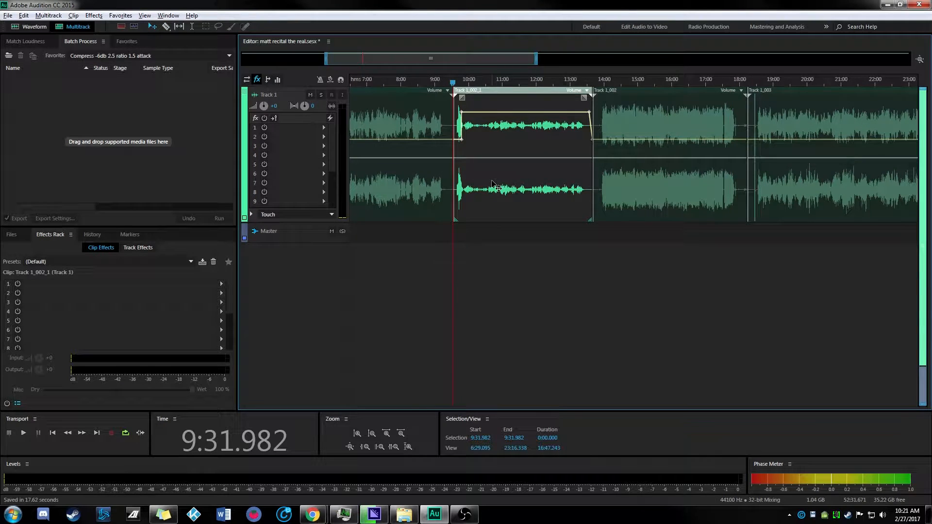
- Open the context menu for the 9:40–13:40 excerpt clip on Track 1
right_click(493, 184)
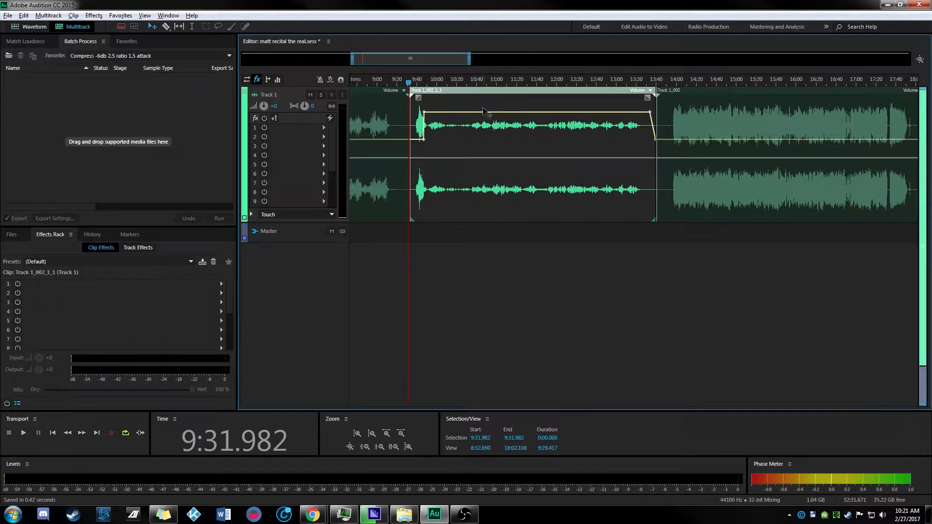
- Bounce the excerpt clip to a new track with Bounce To New Track > Selected Track
right_click(485, 113)
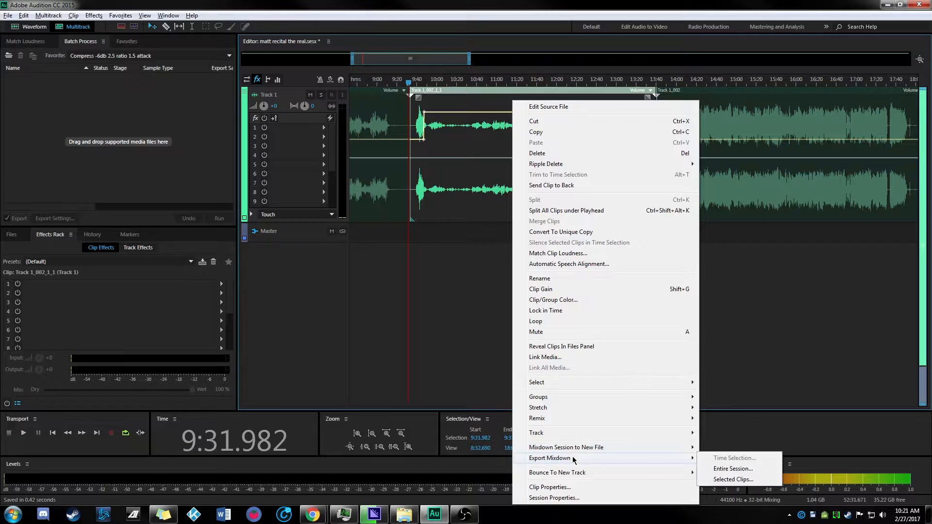
mouse_move(556, 472)
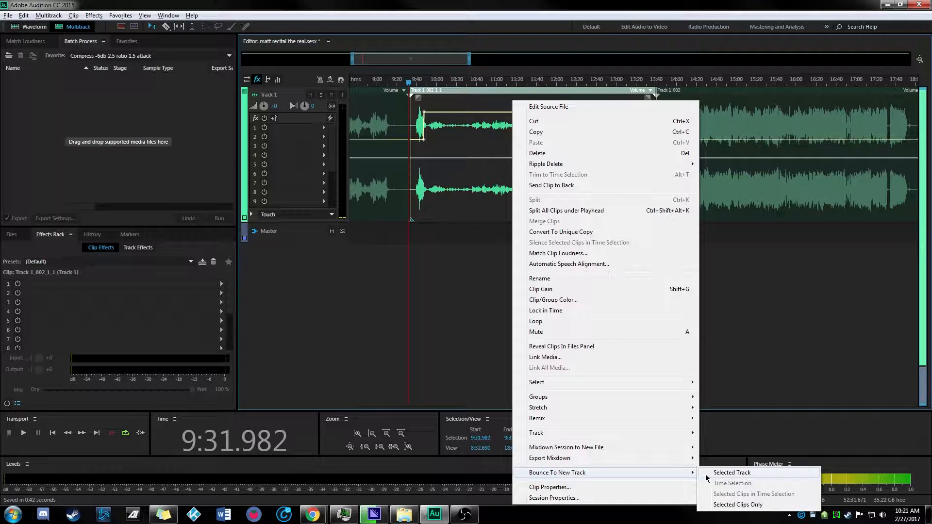
mouse_move(724, 476)
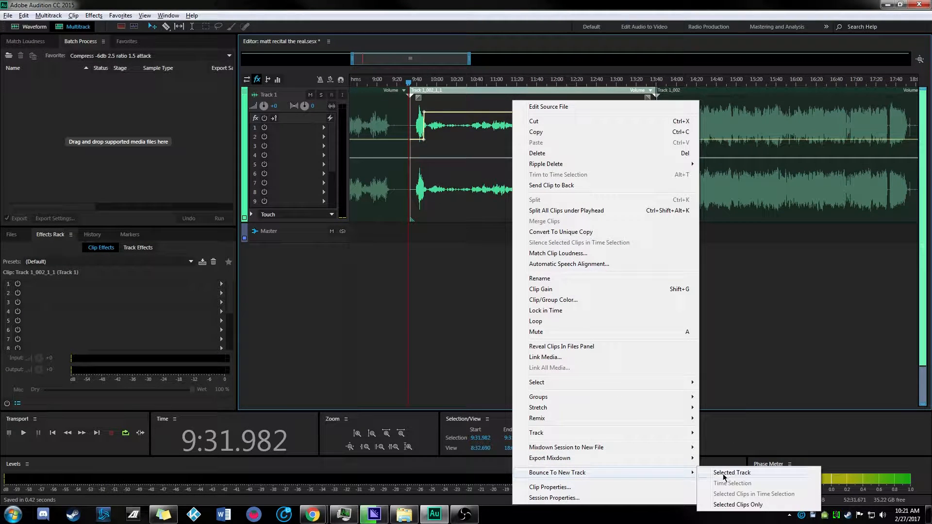
left_click(733, 473)
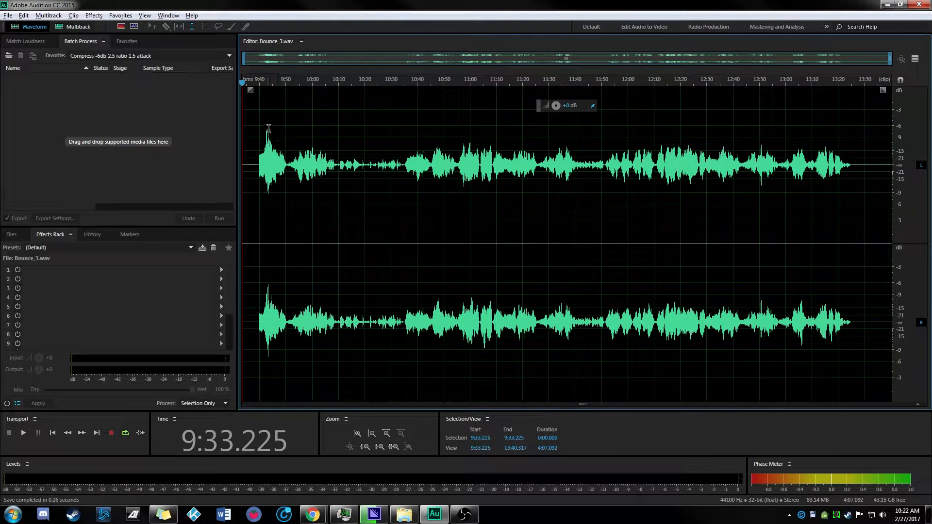
- Play Bounce_3.wav from near 9:45, clear the selection, and return to Multitrack
left_click(23, 432)
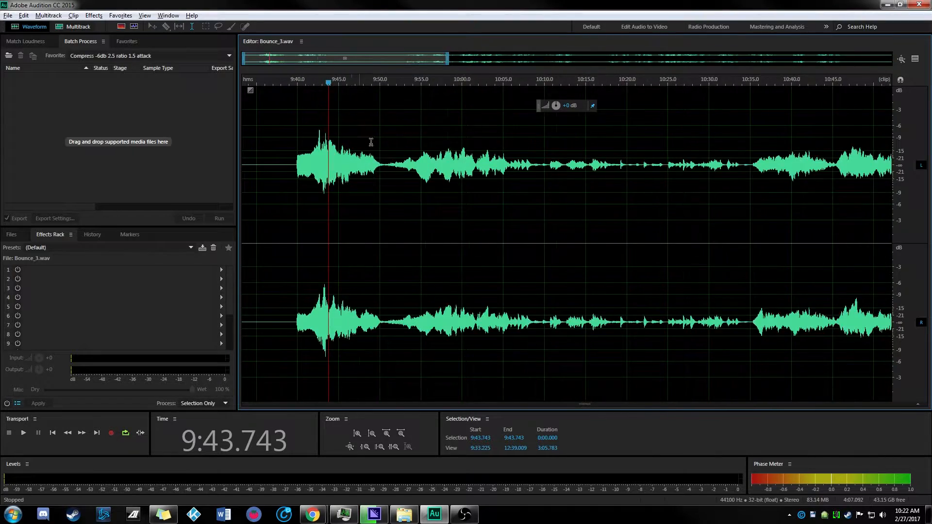
left_click(23, 432)
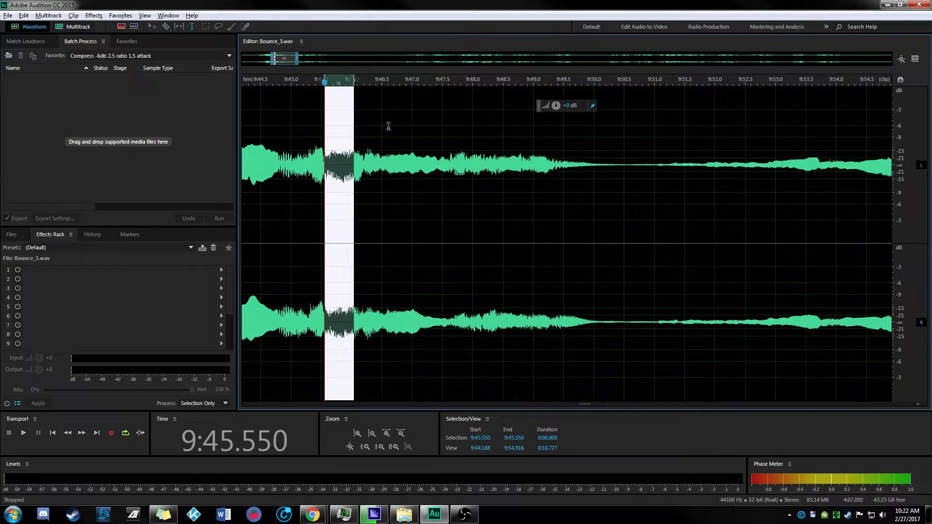
left_click(480, 238)
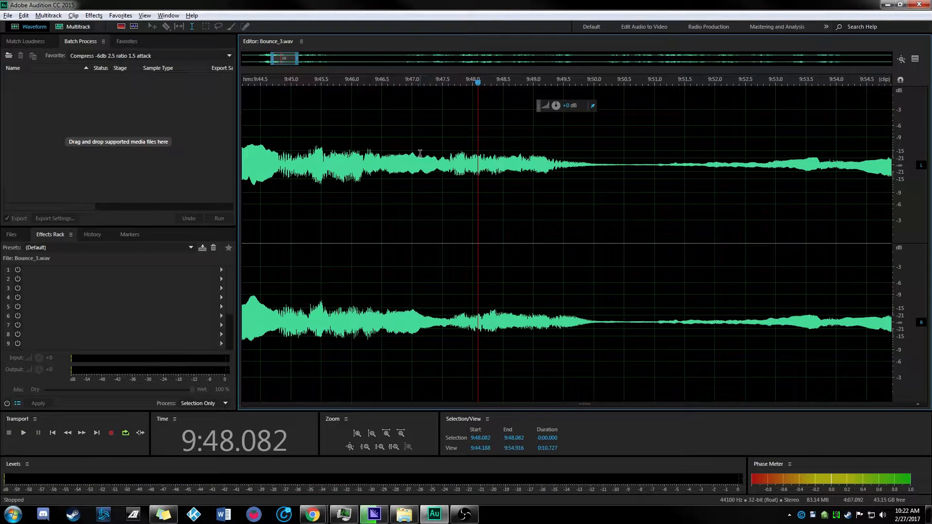
left_click(77, 27)
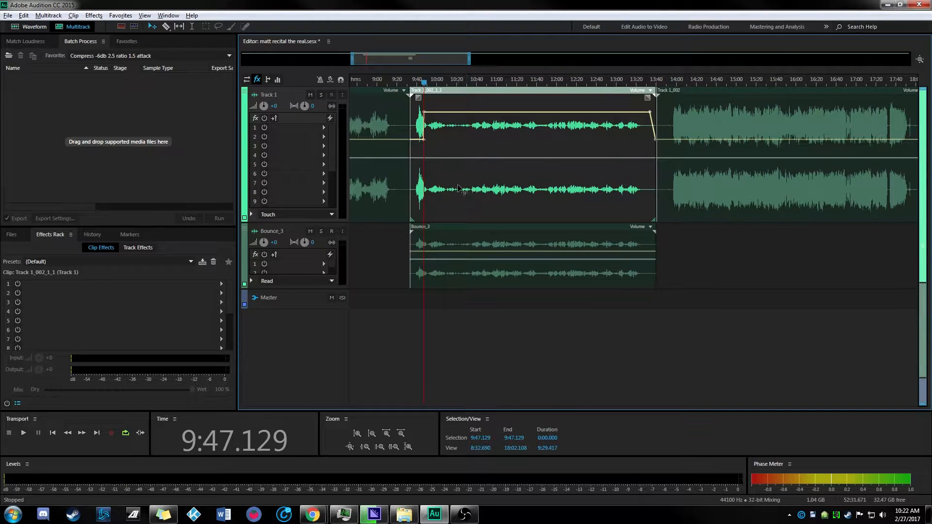
- Extract Bounce_3 into mono channel files and insert Bounce_3_R into the recital session
left_click(493, 243)
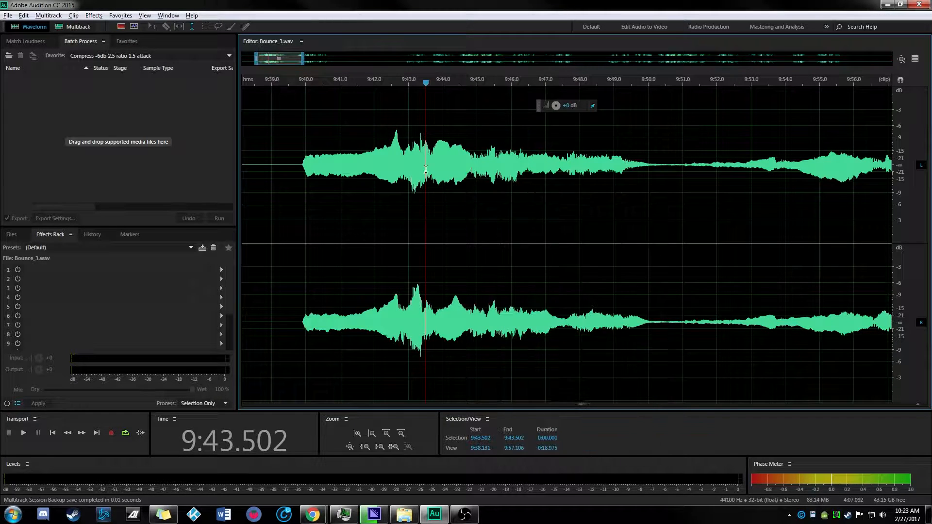
right_click(425, 173)
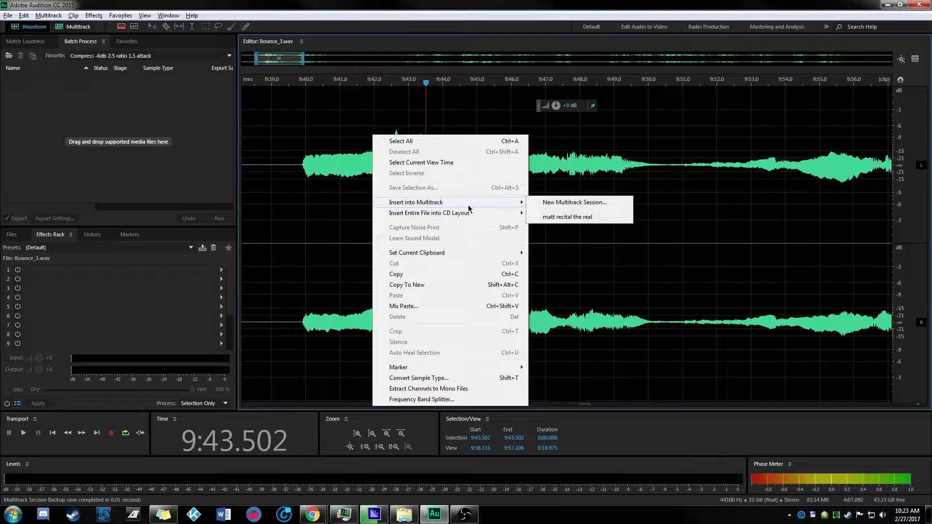
mouse_move(475, 396)
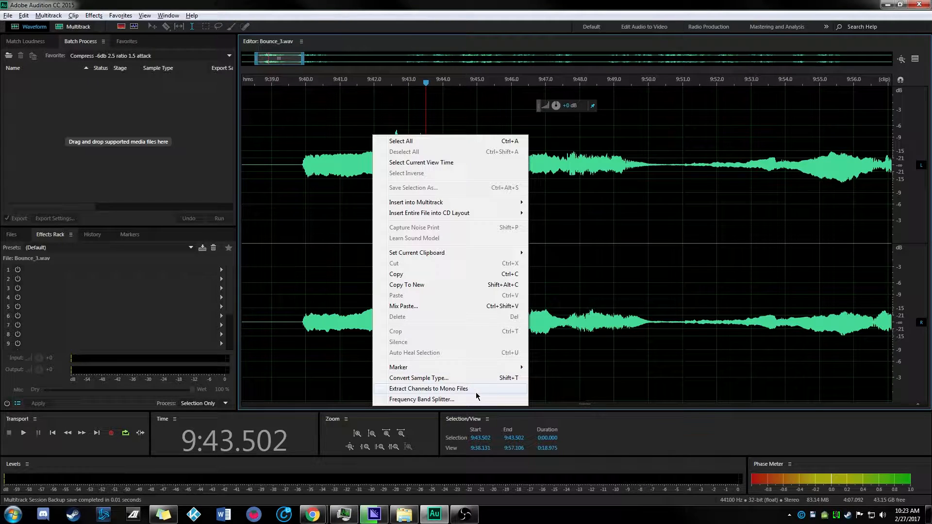
left_click(428, 388)
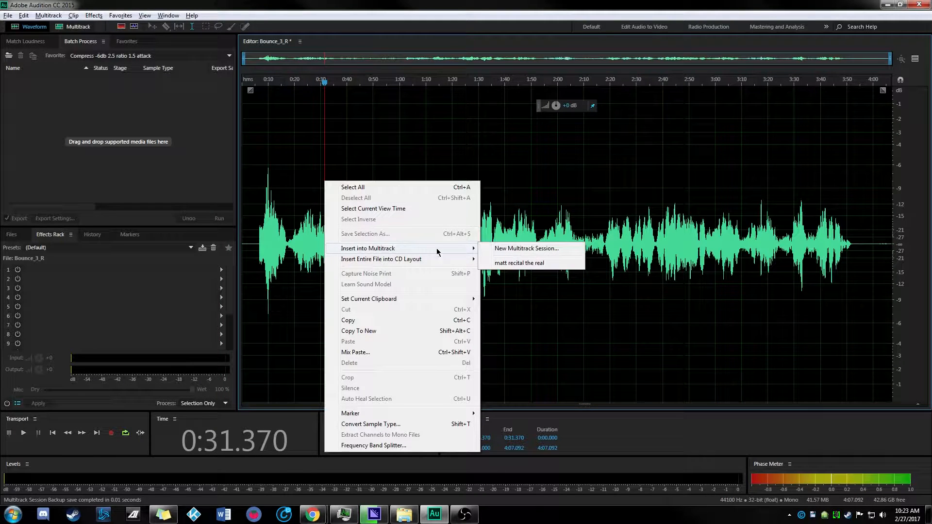
left_click(519, 263)
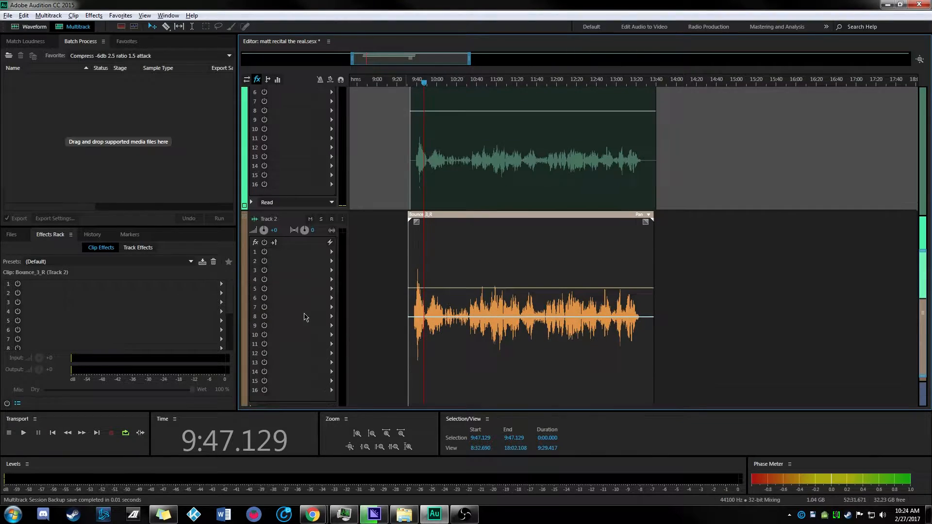
- Open Bounce_3_R in Waveform view, play the dip around 9:45, then return to Multitrack
double_click(529, 312)
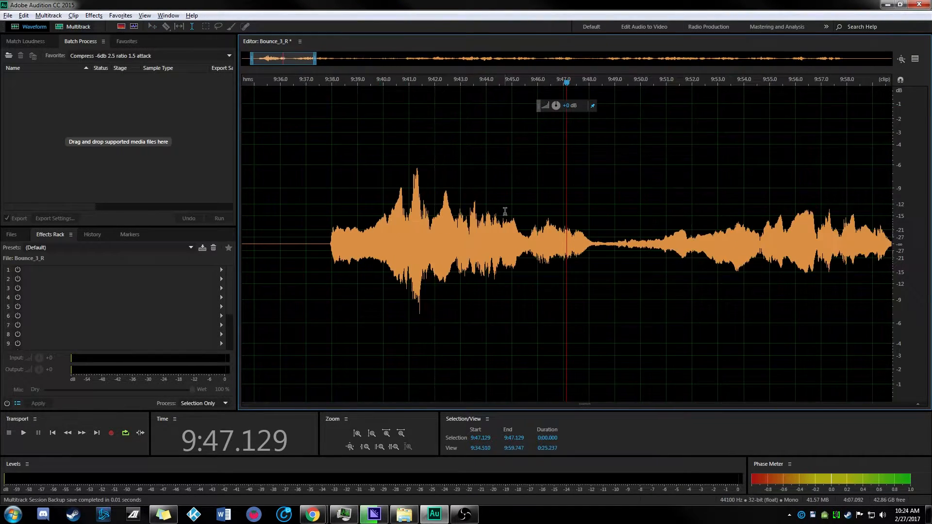
left_click(23, 432)
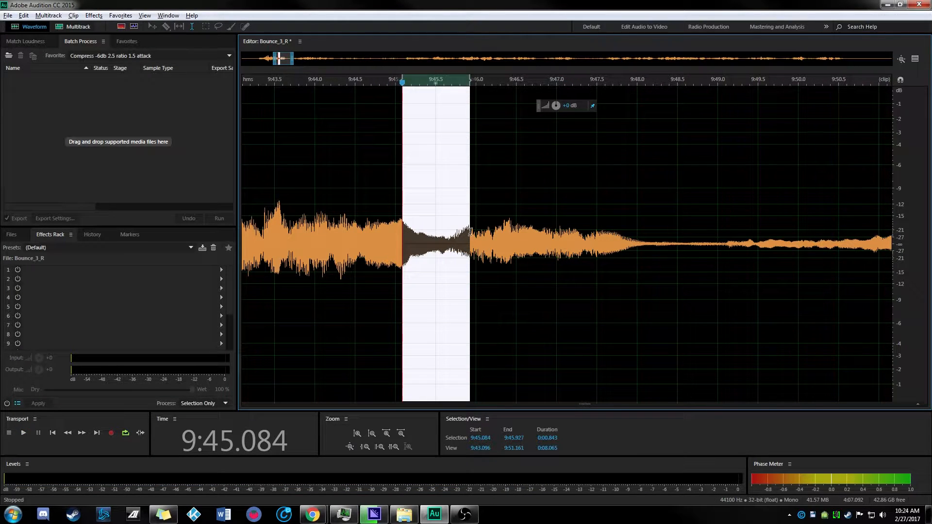
left_click(471, 238)
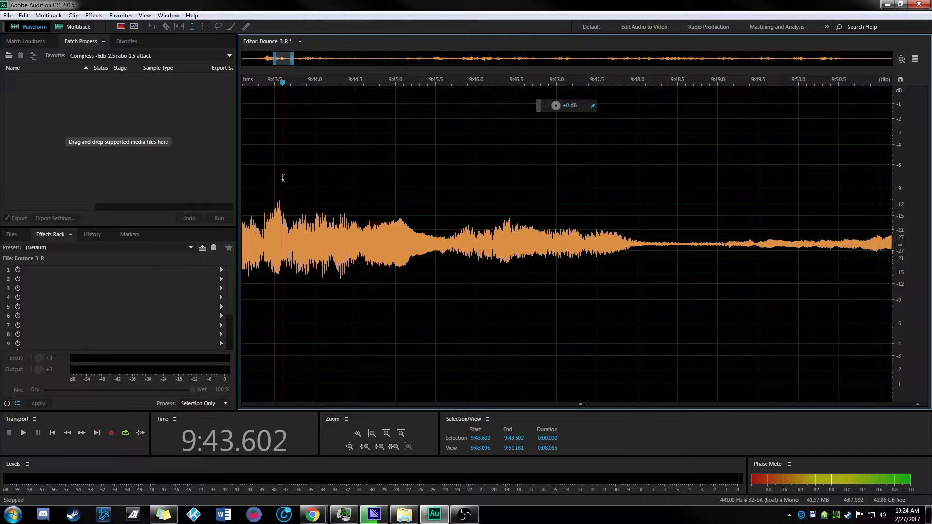
left_click(23, 433)
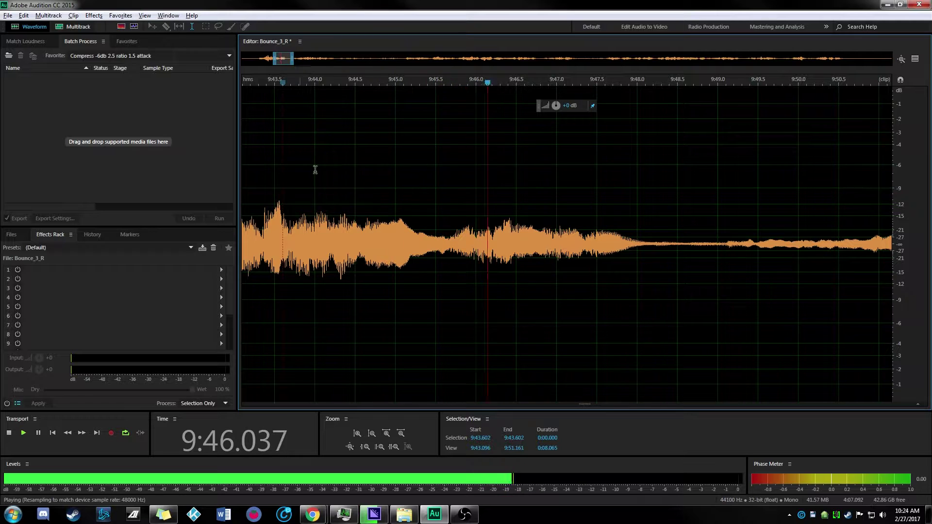
left_click(77, 27)
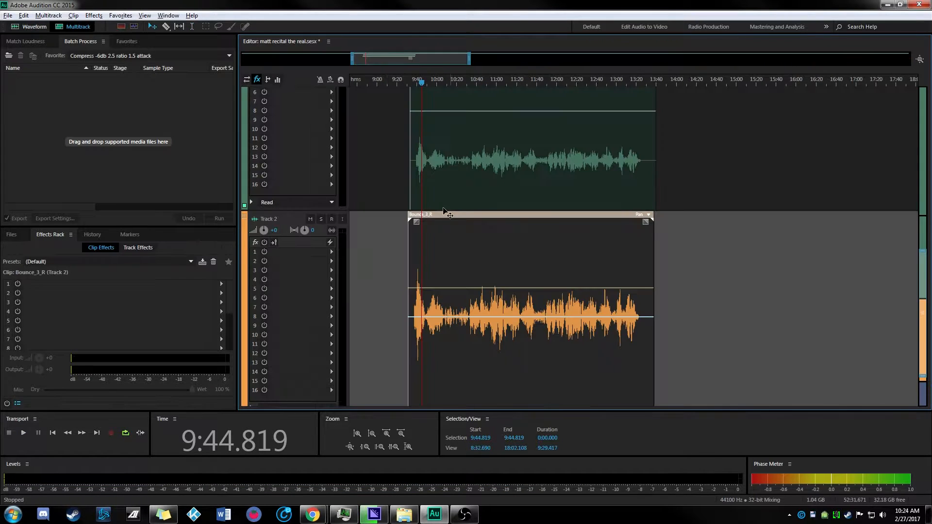
- Add a rising volume ramp after 9:45 on Bounce_3_R, toggling Track 2 Solo to listen
left_click(371, 447)
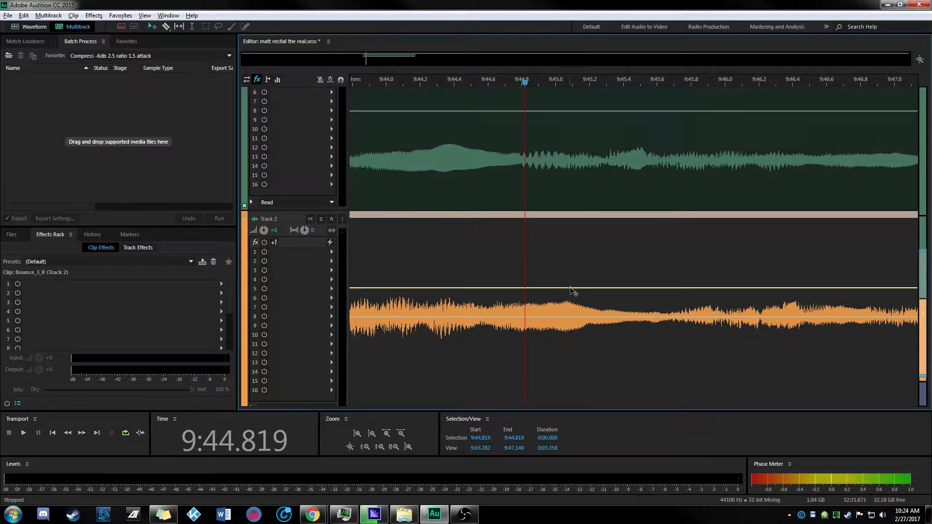
mouse_move(683, 294)
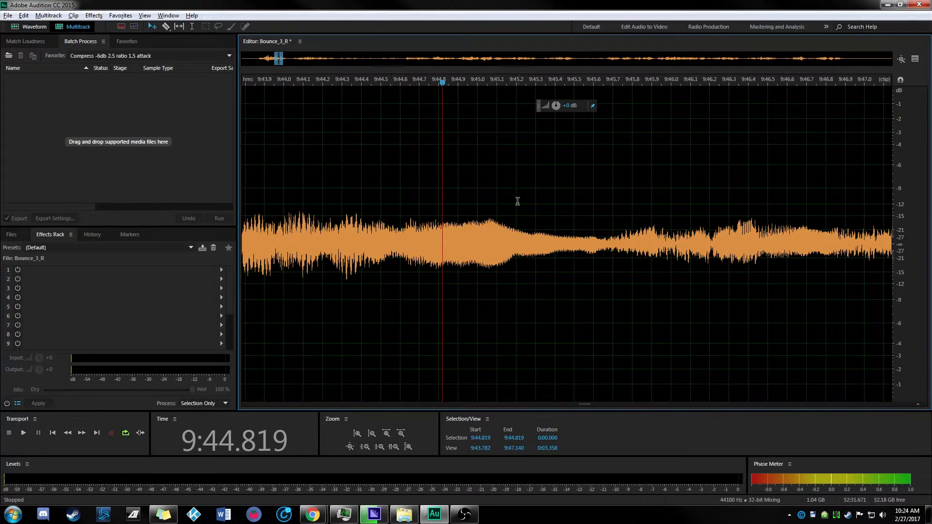
left_click(22, 433)
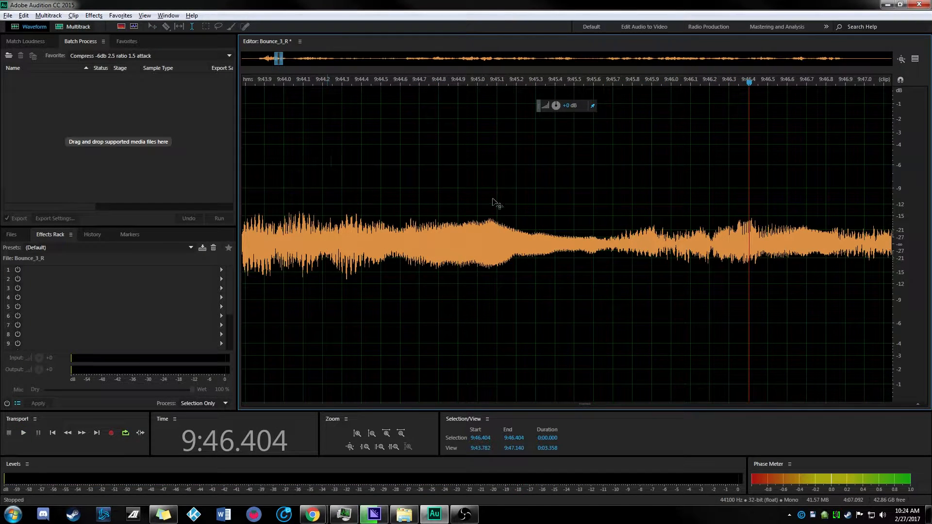
left_click(78, 26)
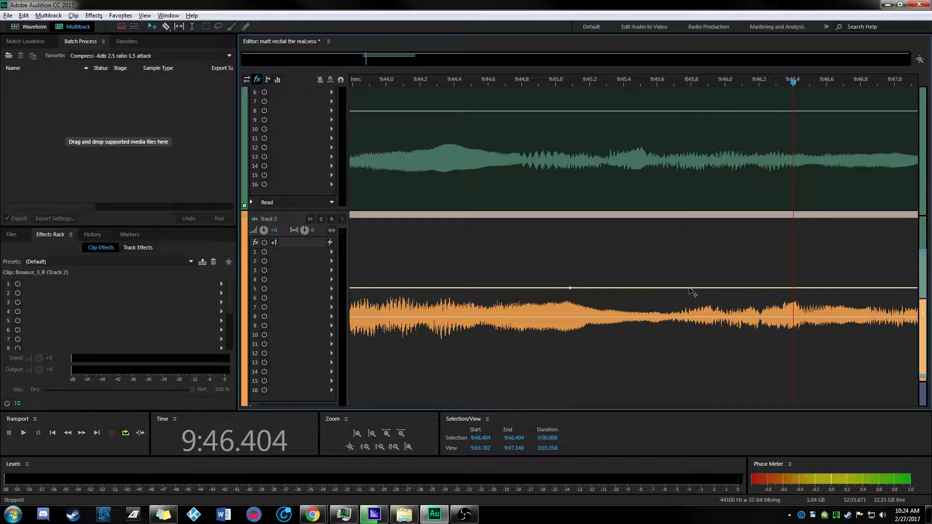
mouse_move(689, 291)
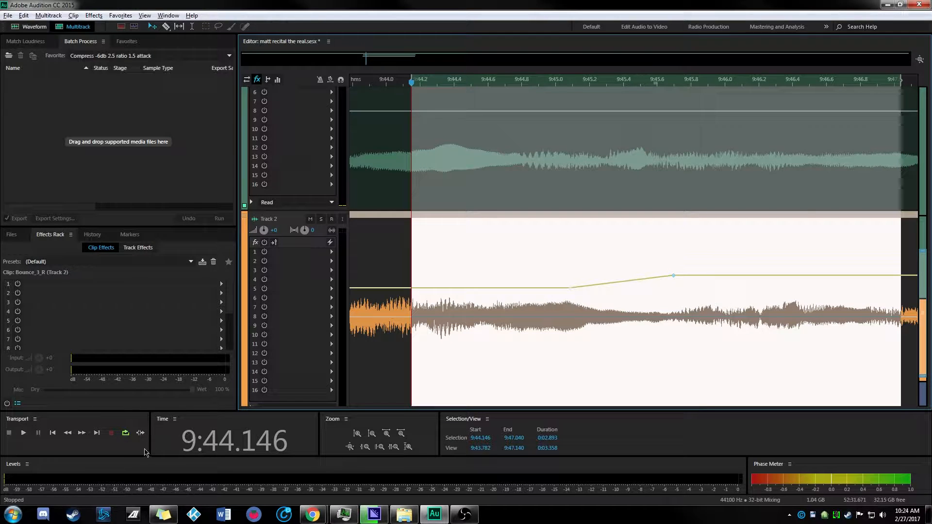
left_click(23, 433)
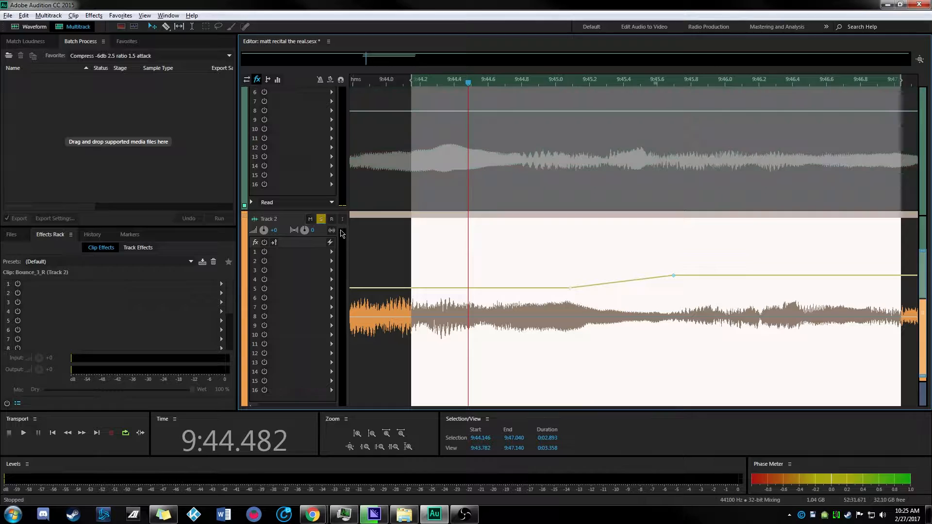
left_click(23, 433)
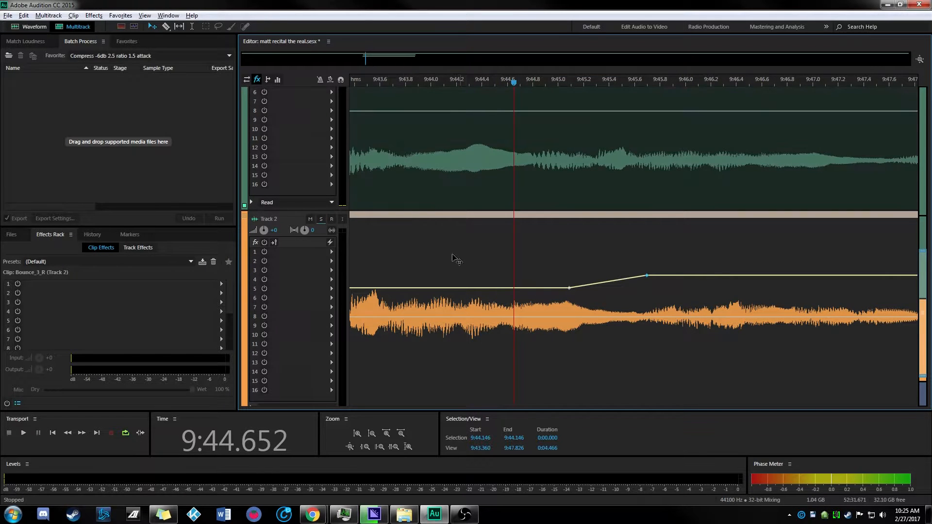
- Convert the Track 2 clip to a unique copy and bounce the track into Bounce_4.wav
left_click(371, 448)
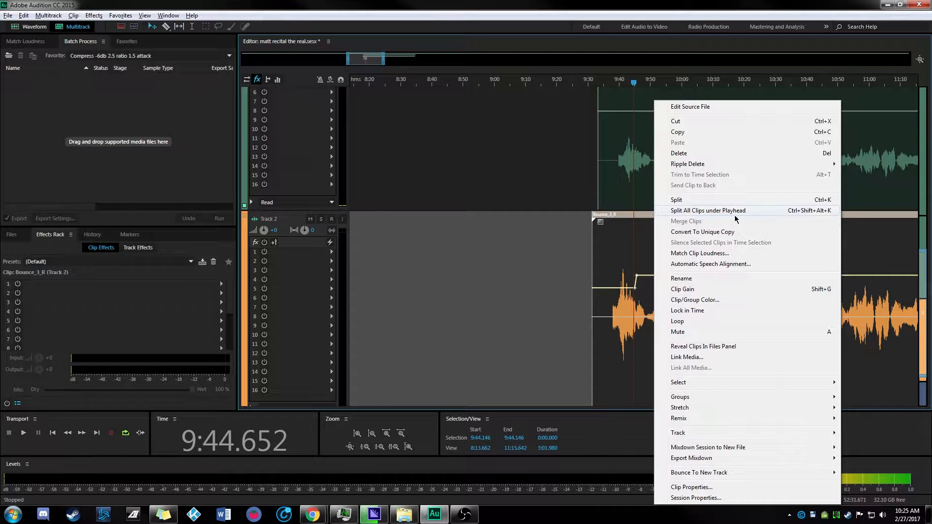
mouse_move(710, 242)
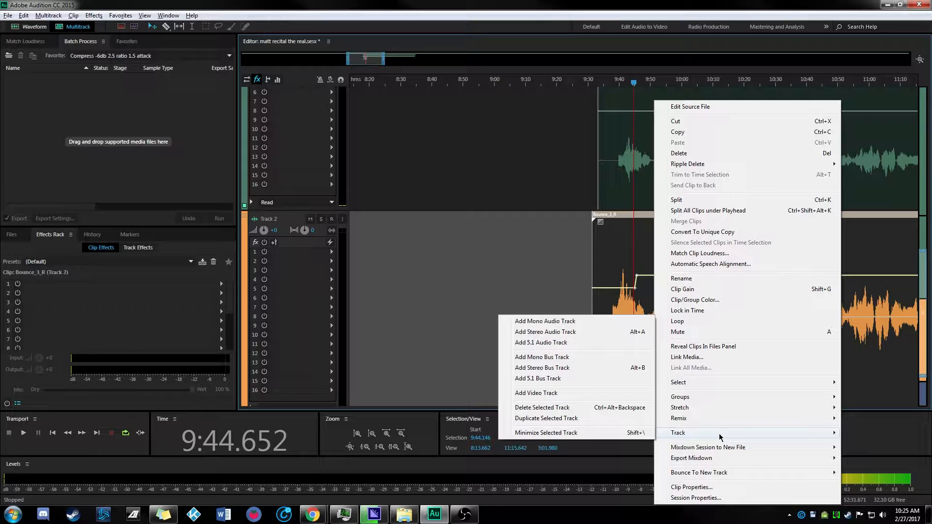
mouse_move(703, 232)
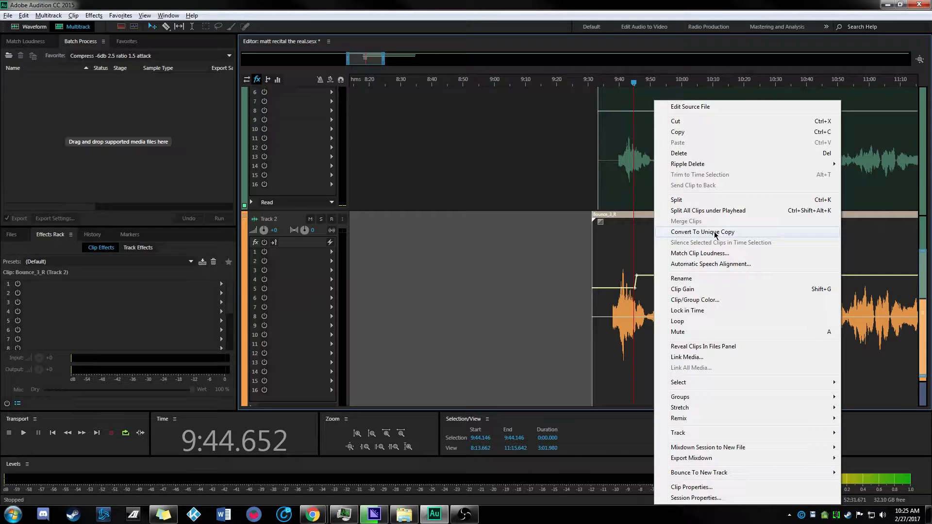
left_click(702, 232)
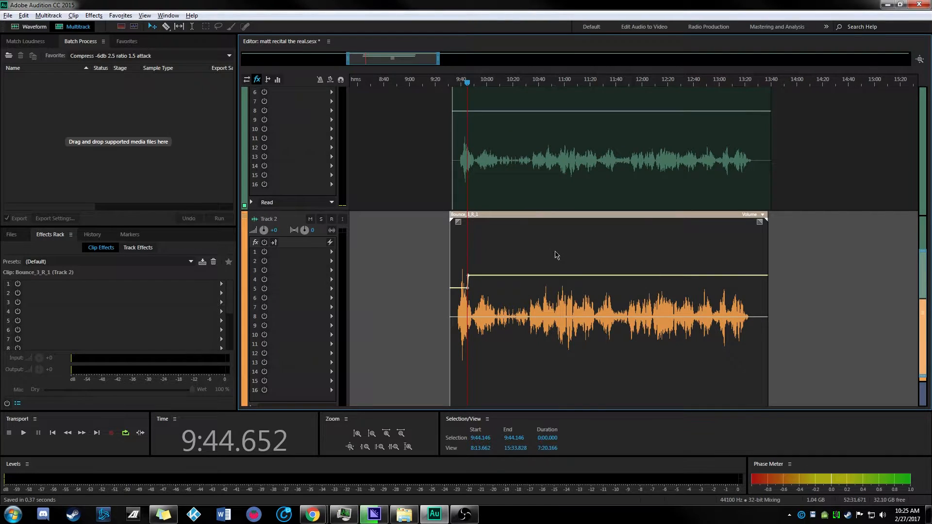
right_click(556, 256)
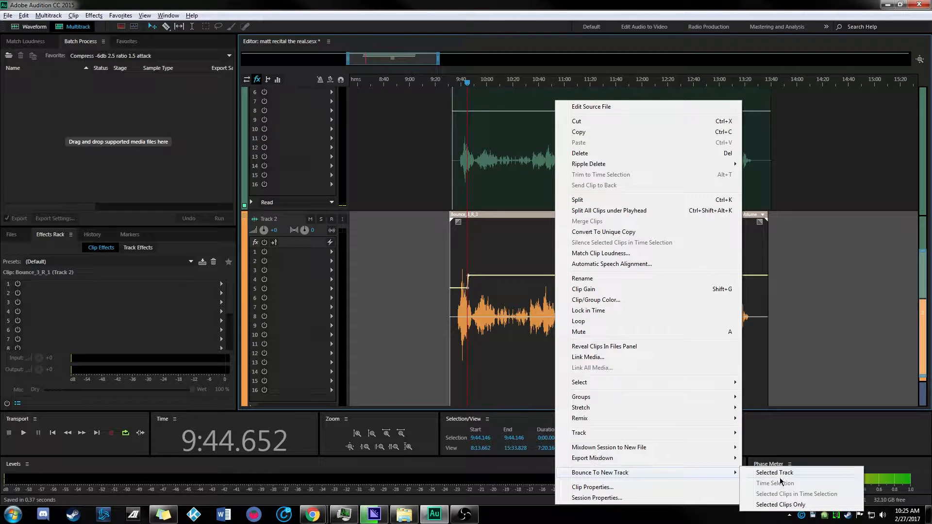
left_click(775, 472)
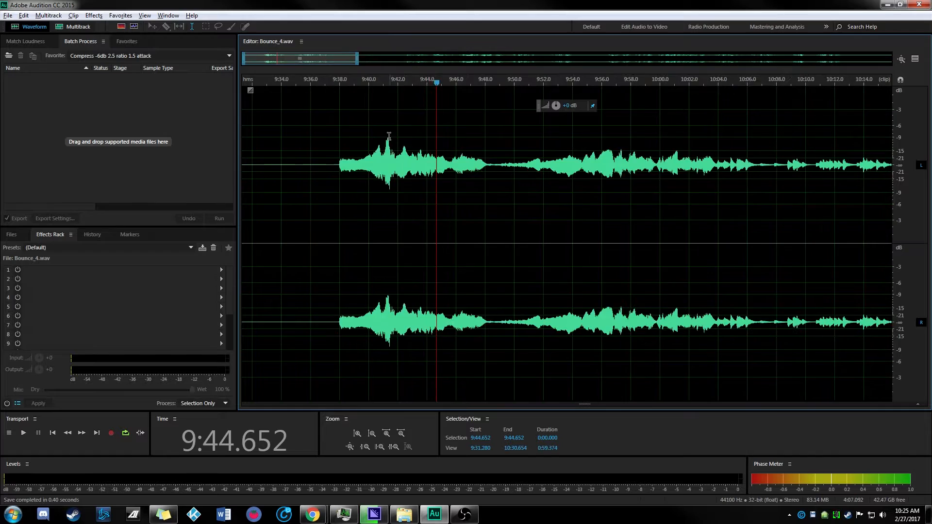
left_click(23, 432)
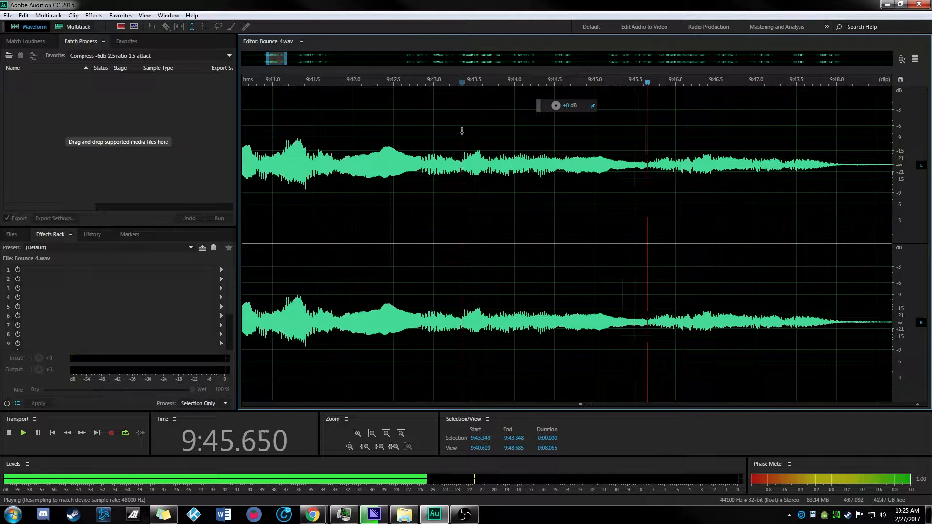
left_click(9, 432)
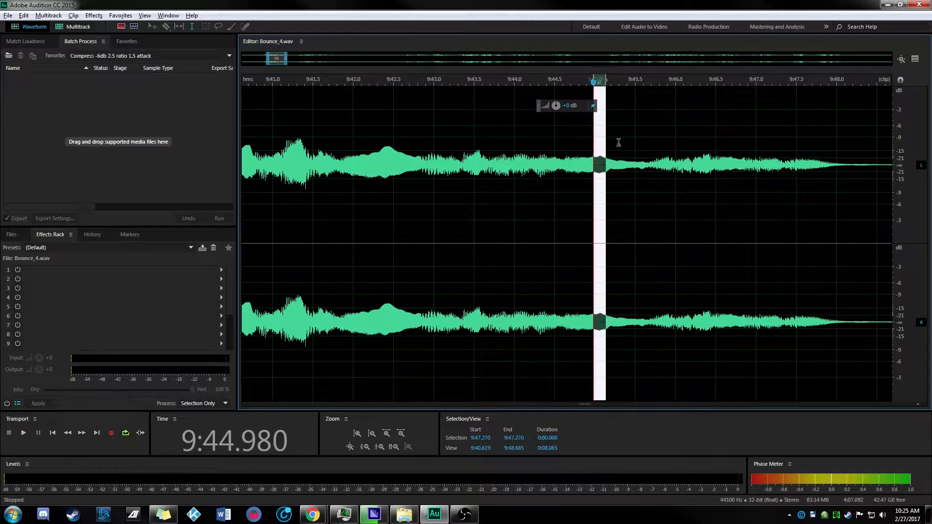
left_click(591, 157)
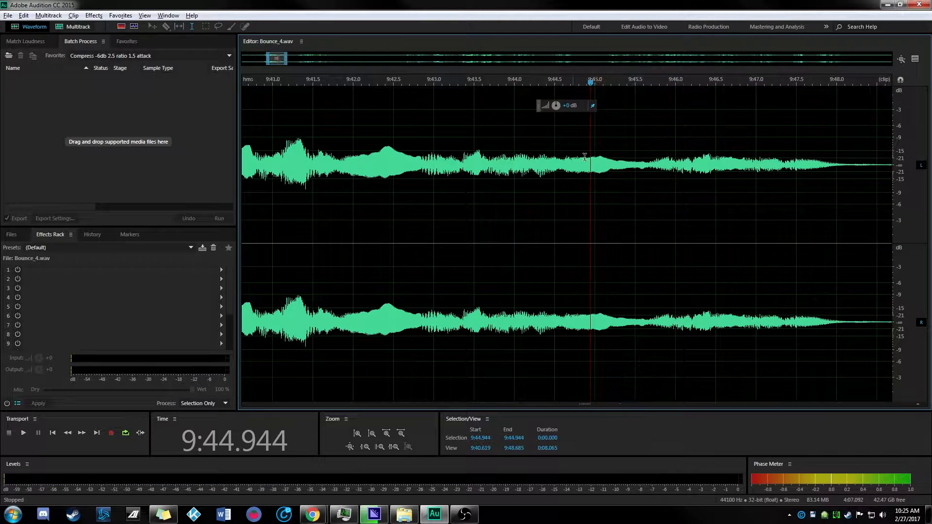
left_click(496, 149)
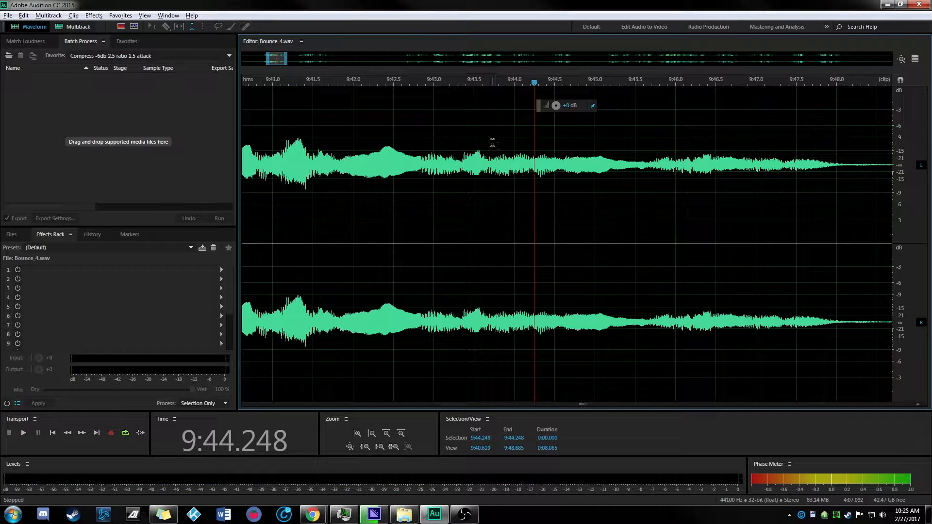
left_click(78, 26)
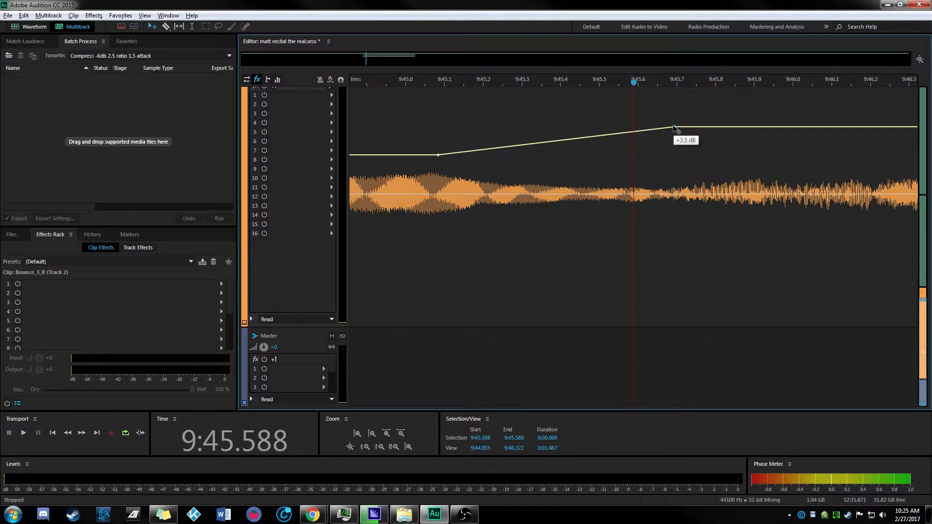
- Solo Track 2 and play its +3.5 dB ramp from just before 9:45
left_click(367, 79)
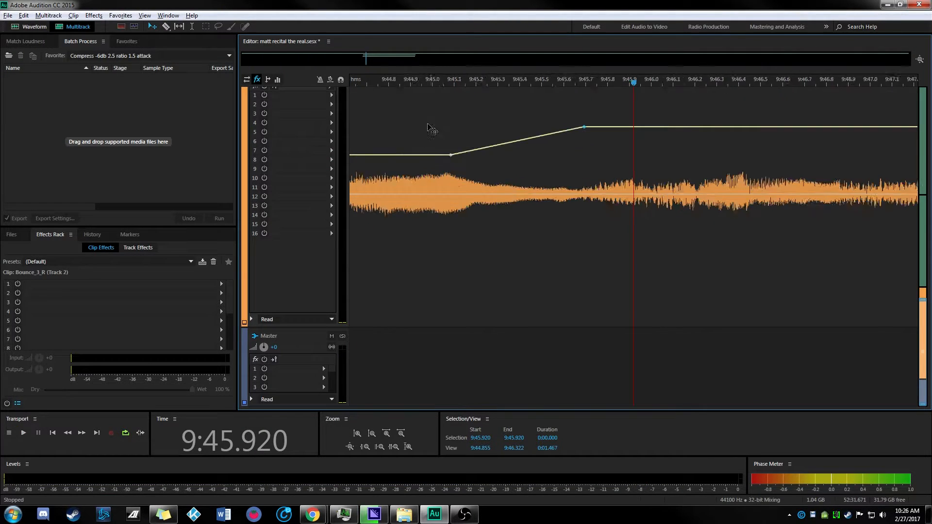
left_click(23, 432)
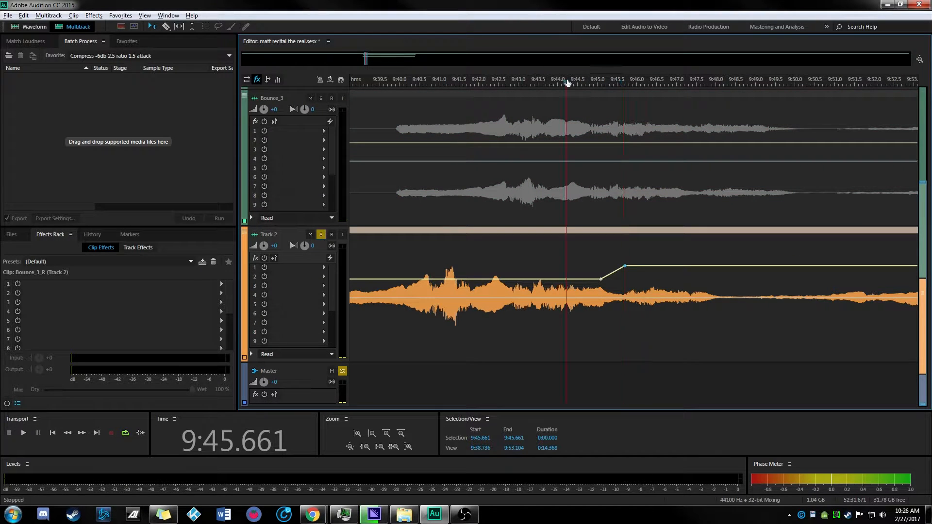
left_click(23, 432)
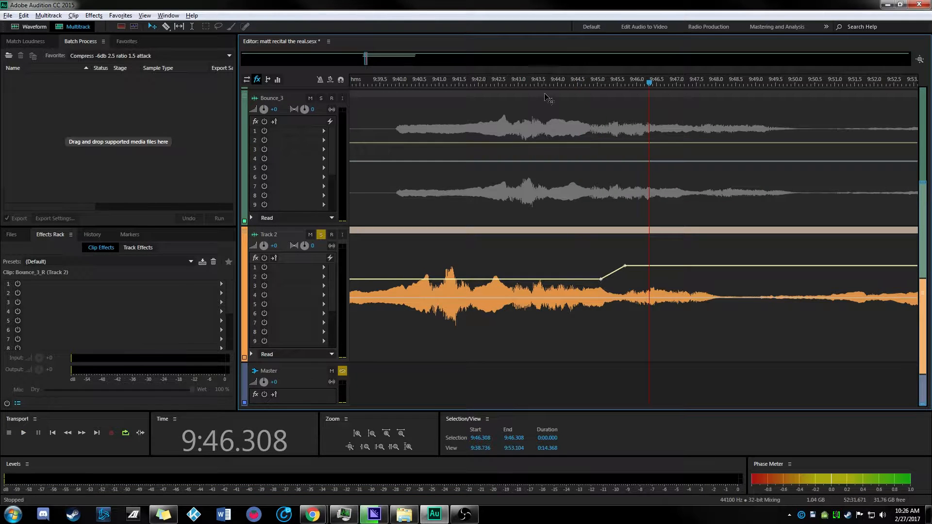
left_click(23, 432)
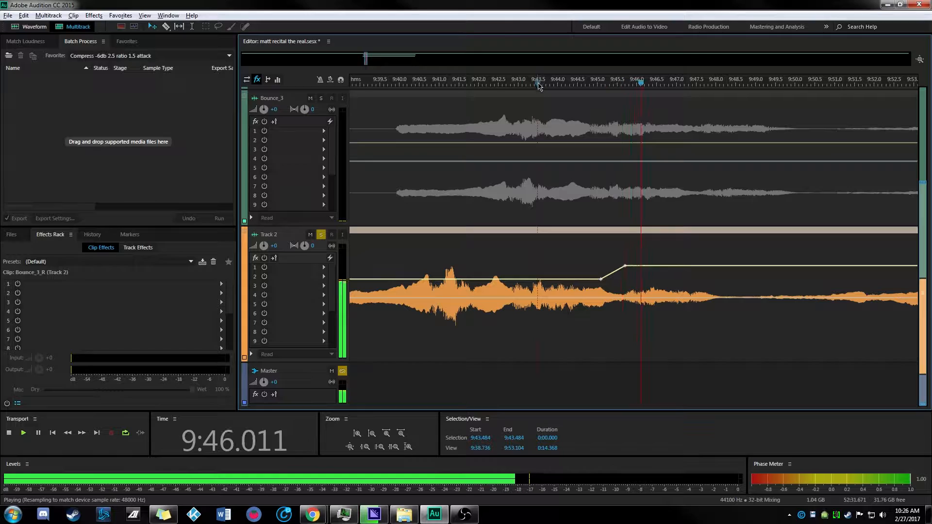
- Set the playhead near 9:47.2 and open the Track 2 excerpt clip's options
right_click(535, 285)
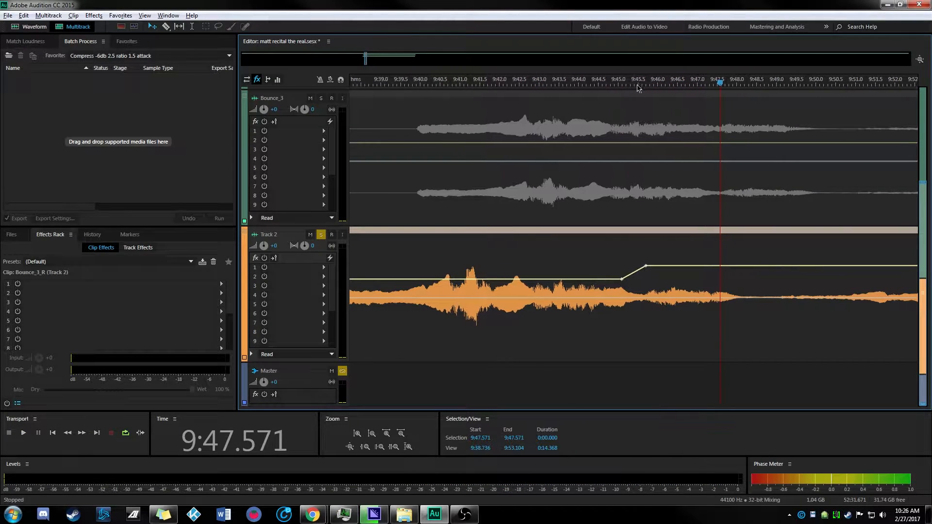
left_click(579, 220)
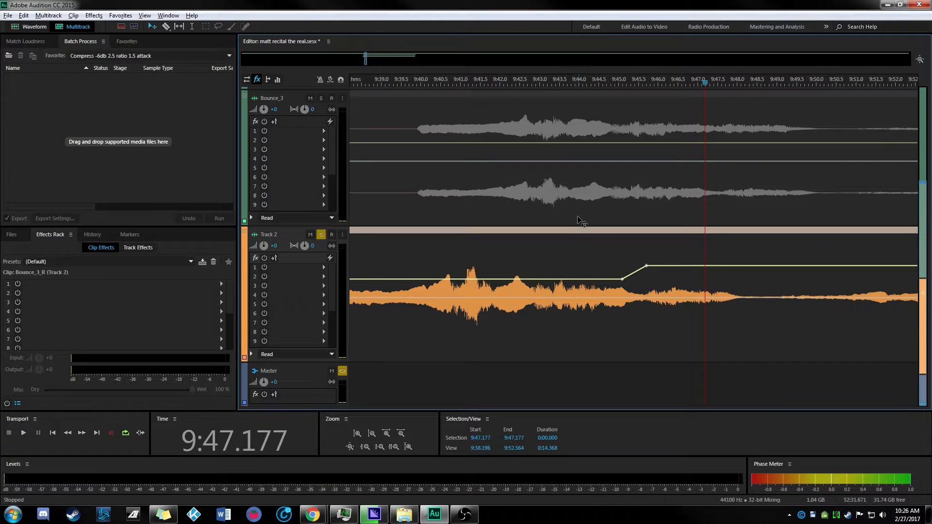
right_click(580, 220)
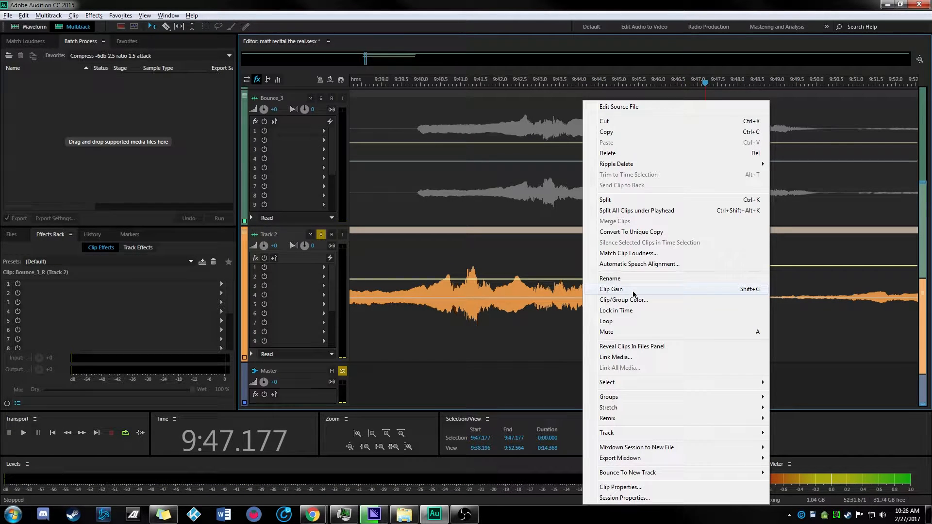
mouse_move(637, 350)
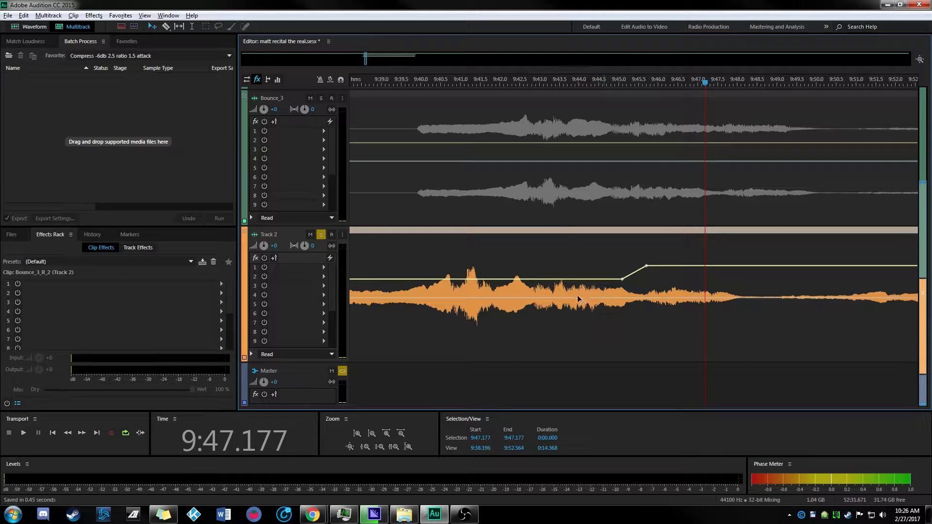
- Delete the Bounce_3_R_2 excerpt clip from Track 2 and select the Bounce_3 clip
right_click(576, 299)
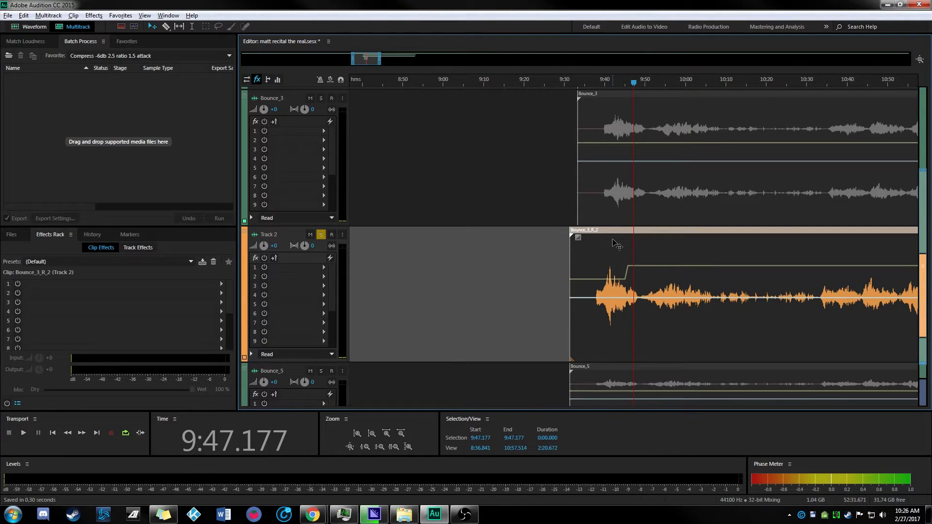
left_click(321, 234)
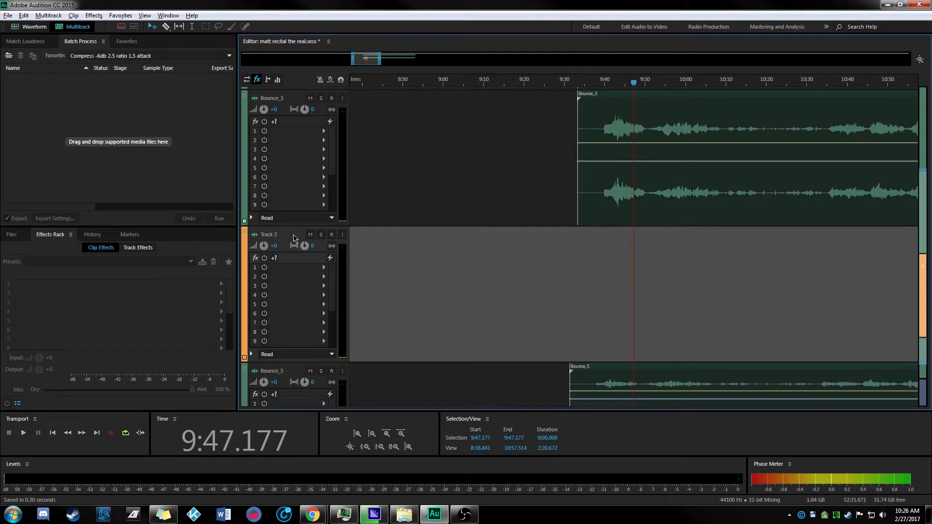
scroll("down", 3)
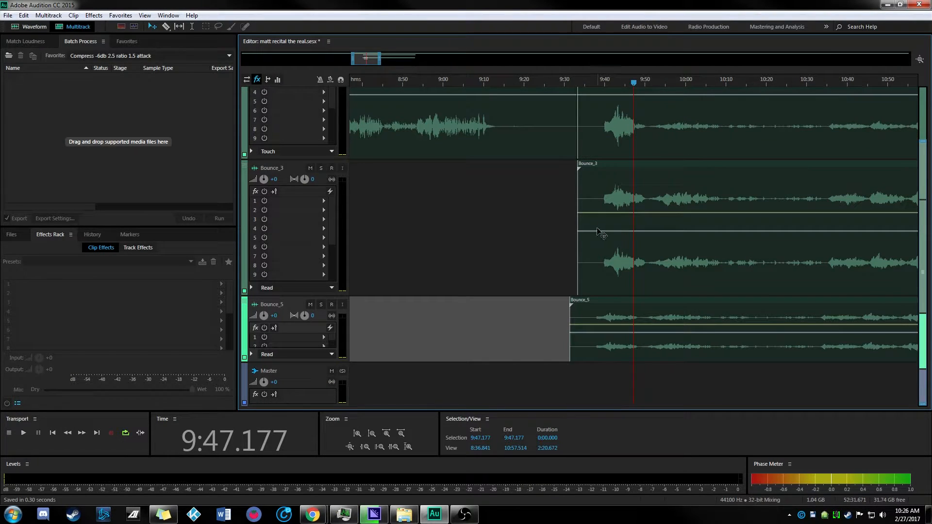
left_click(672, 199)
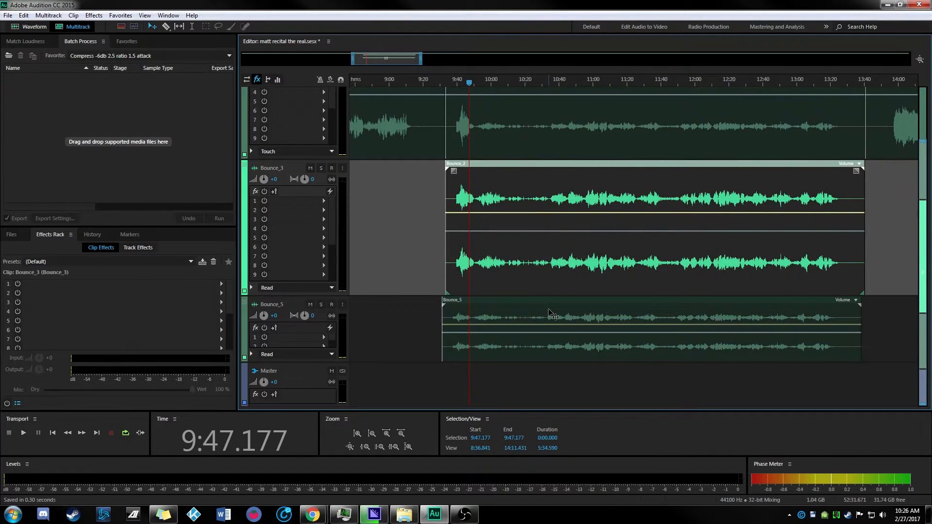
- Convert Bounce_5.wav to mono via the Convert to Mono favorite, then switch to Bounce_3.wav
double_click(535, 321)
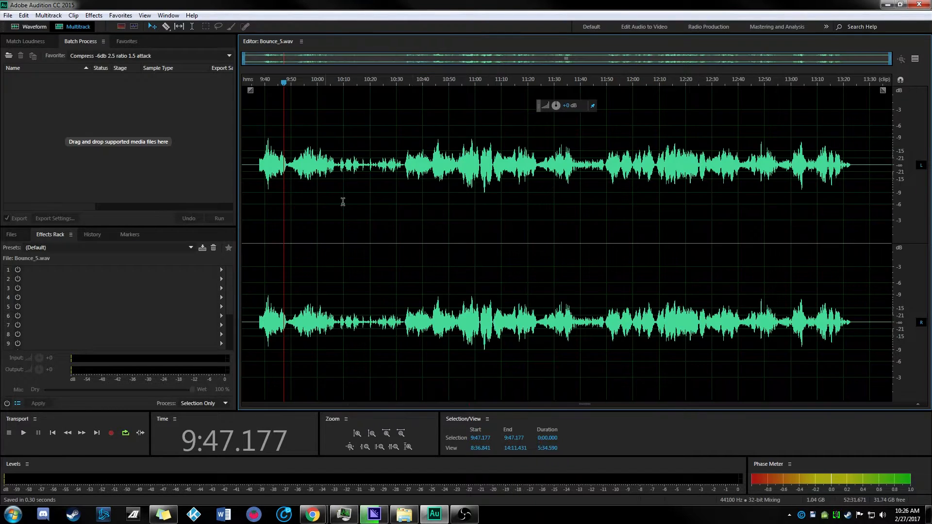
left_click(127, 40)
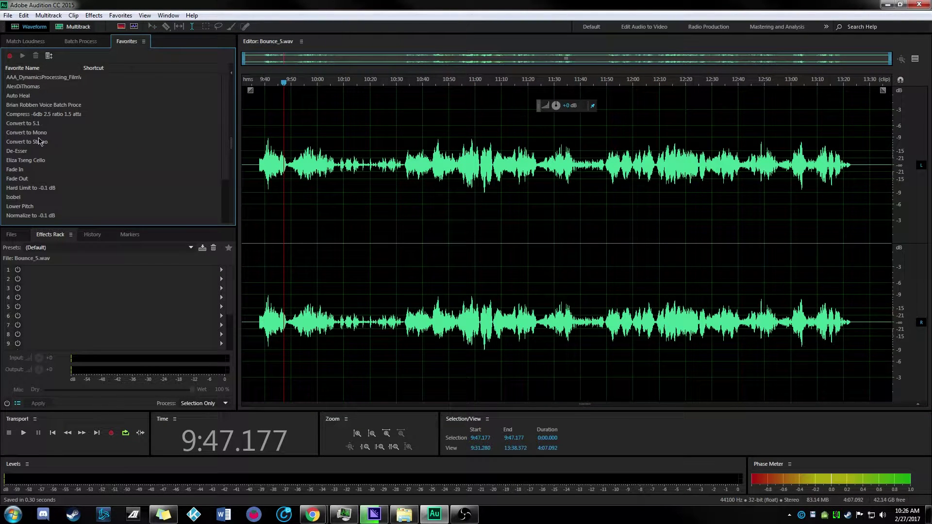
double_click(26, 132)
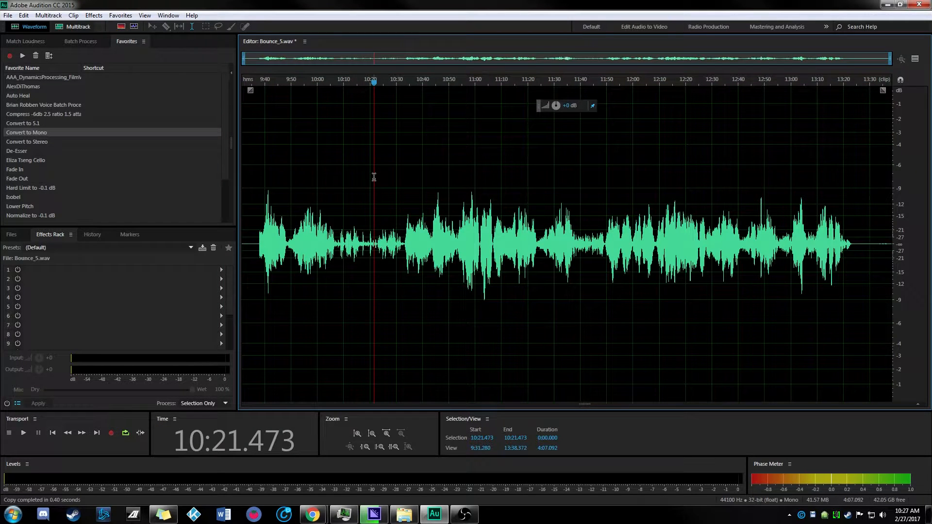
left_click(78, 26)
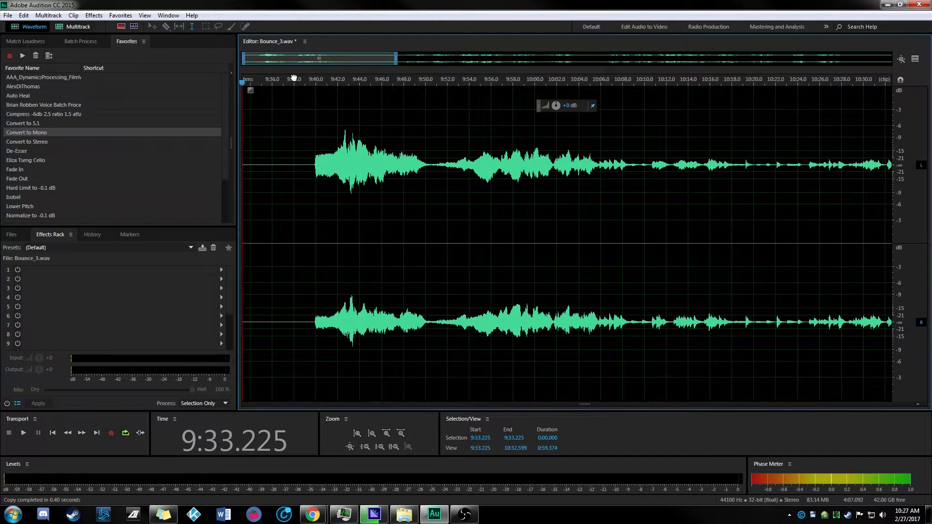
- Place the copied excerpt in Bounce_3.wav's waveform, then go back to Multitrack view
left_click(23, 432)
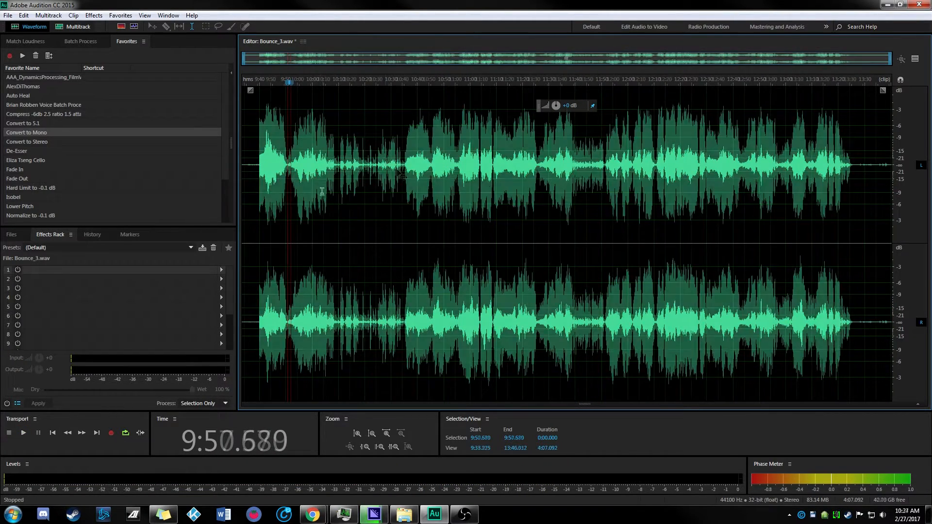
left_click(77, 27)
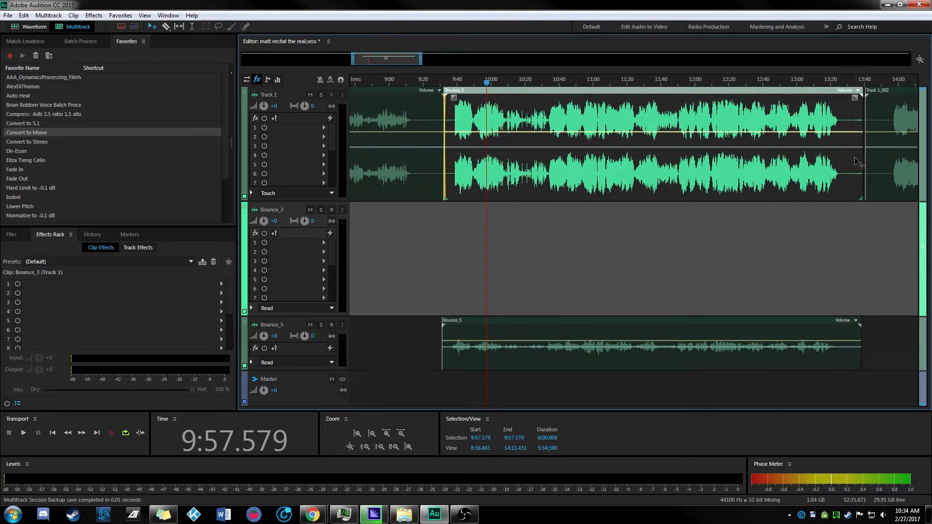
- Select the Track 1 clips, the Bounce_5 clip and the empty Bounce_3 track for removal
left_click(877, 119)
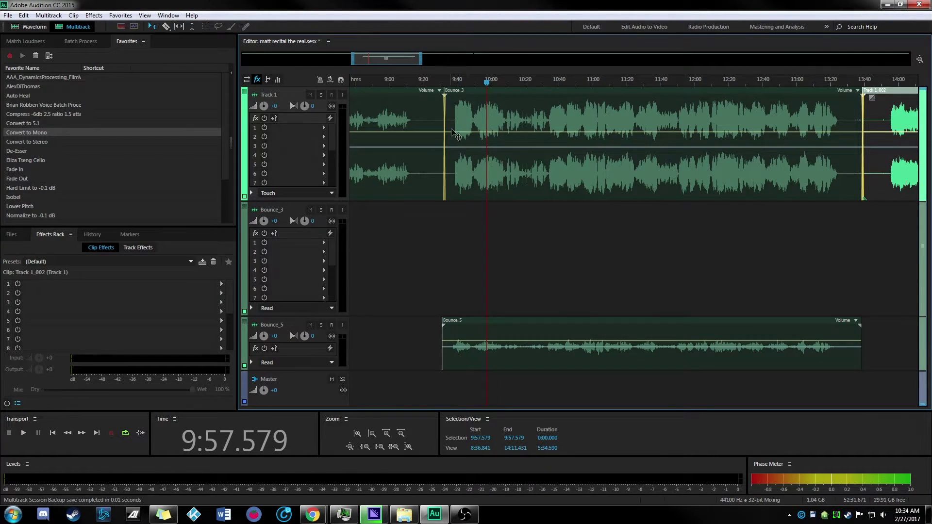
left_click(356, 433)
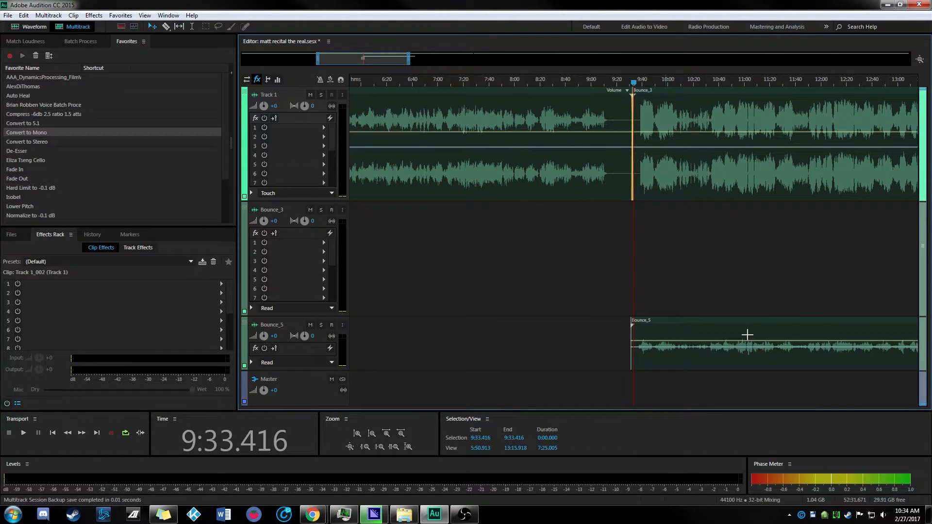
left_click(747, 334)
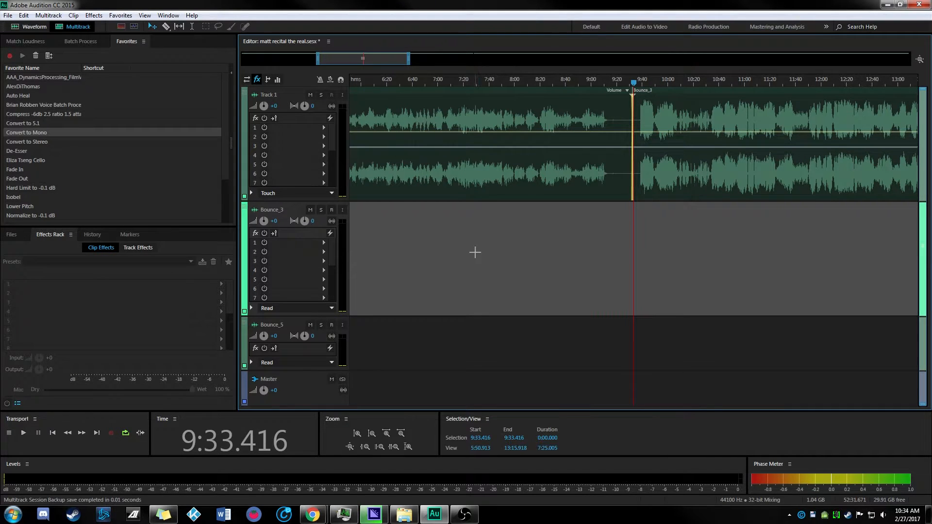
left_click(401, 434)
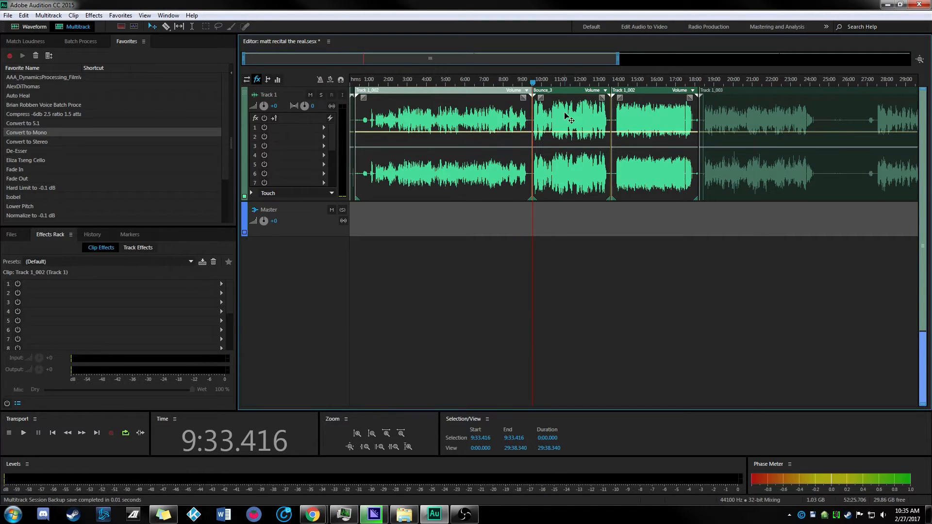
- Merge Track 1's clips into Track 1_002_merged.wav, check it in Waveform view, and return
right_click(571, 118)
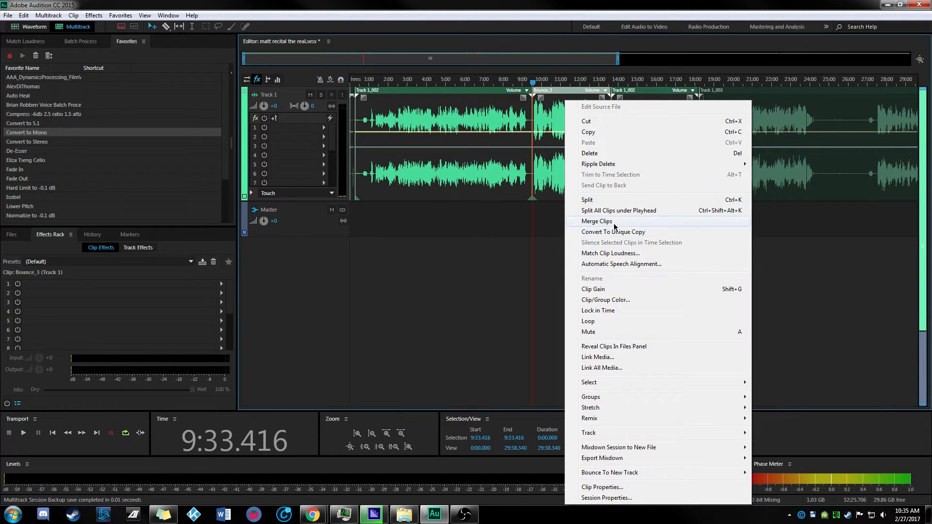
left_click(596, 221)
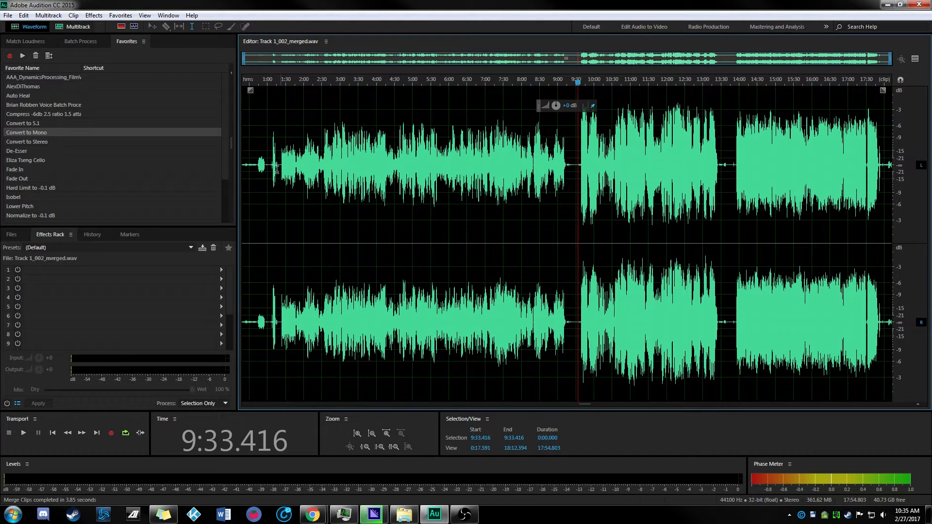
left_click(632, 172)
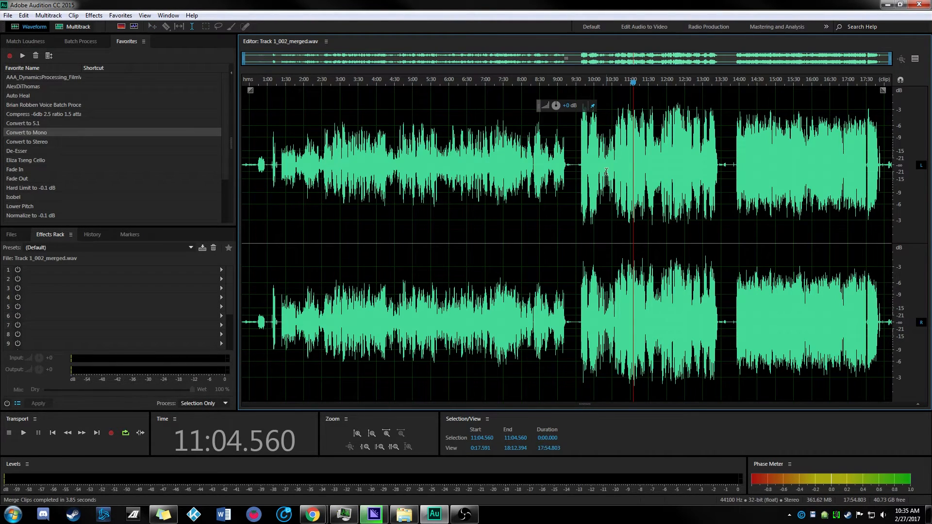
left_click(77, 26)
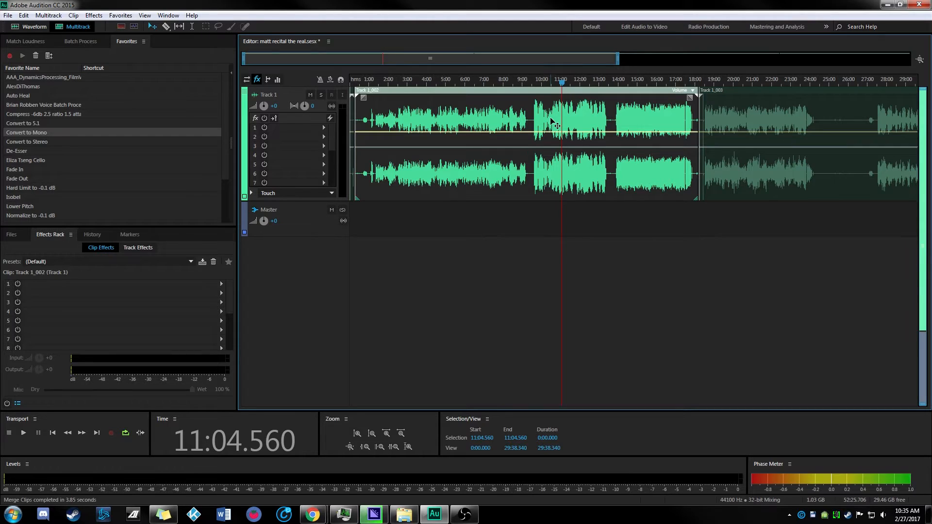
mouse_move(609, 198)
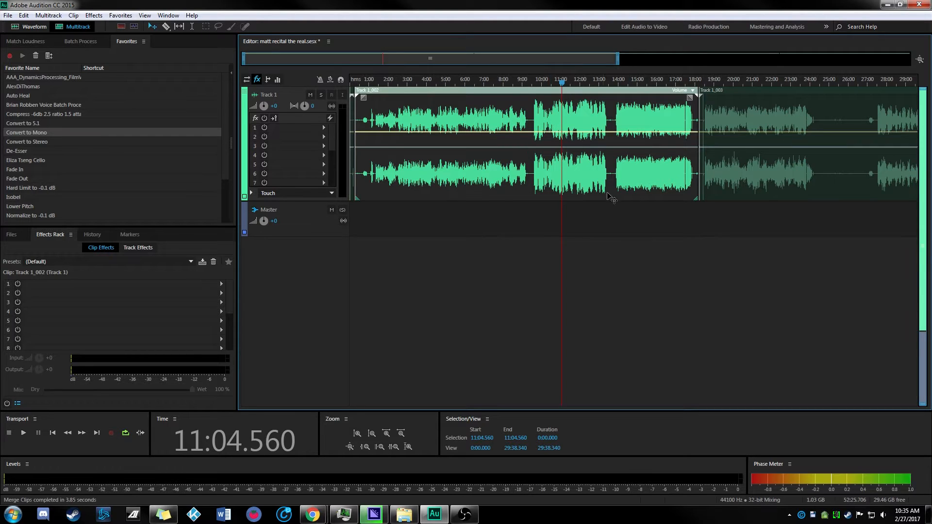
mouse_move(609, 202)
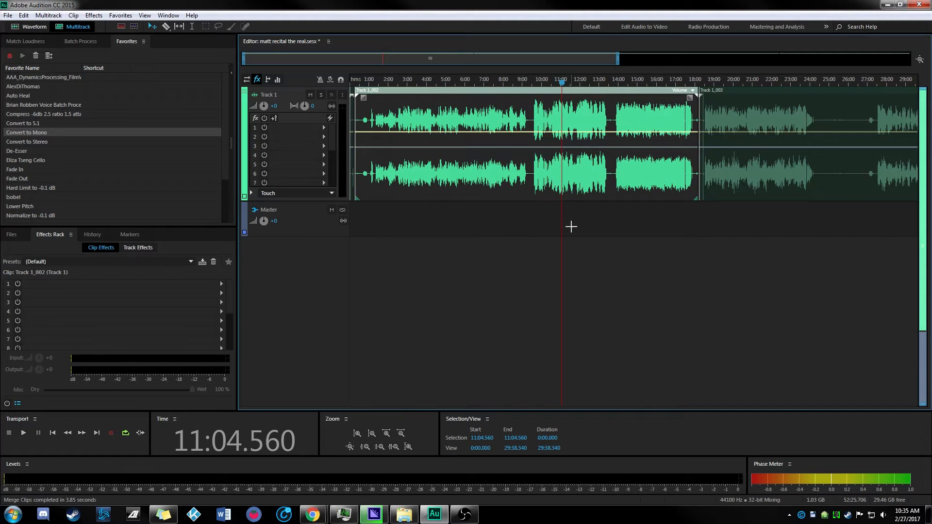
mouse_move(571, 122)
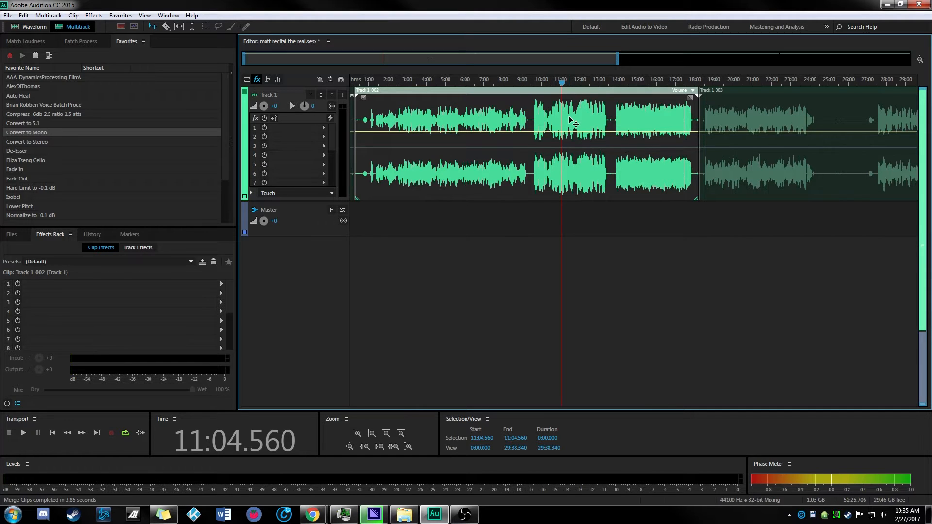
mouse_move(540, 83)
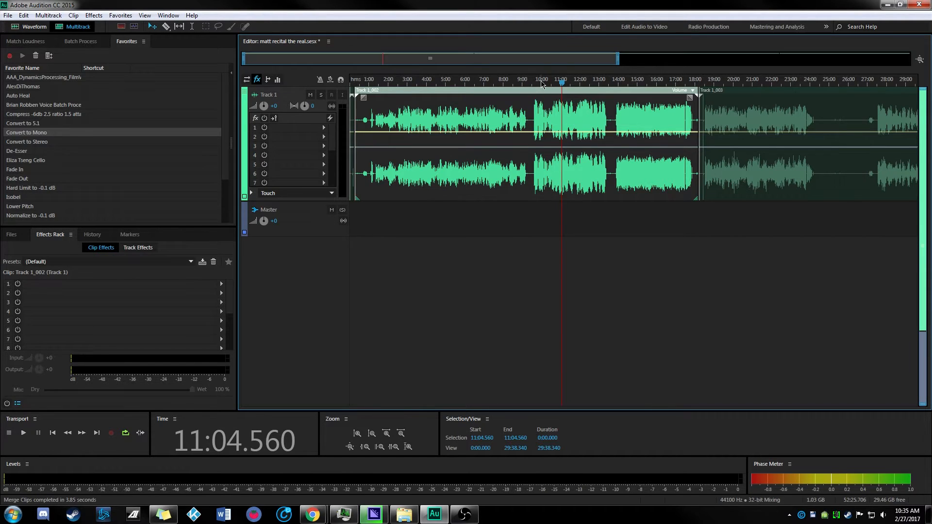
left_click(528, 82)
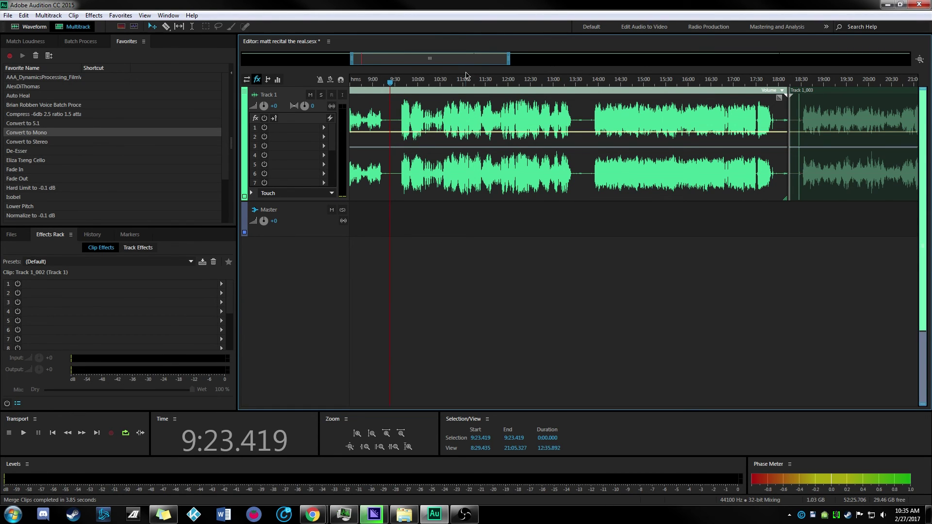
mouse_move(434, 92)
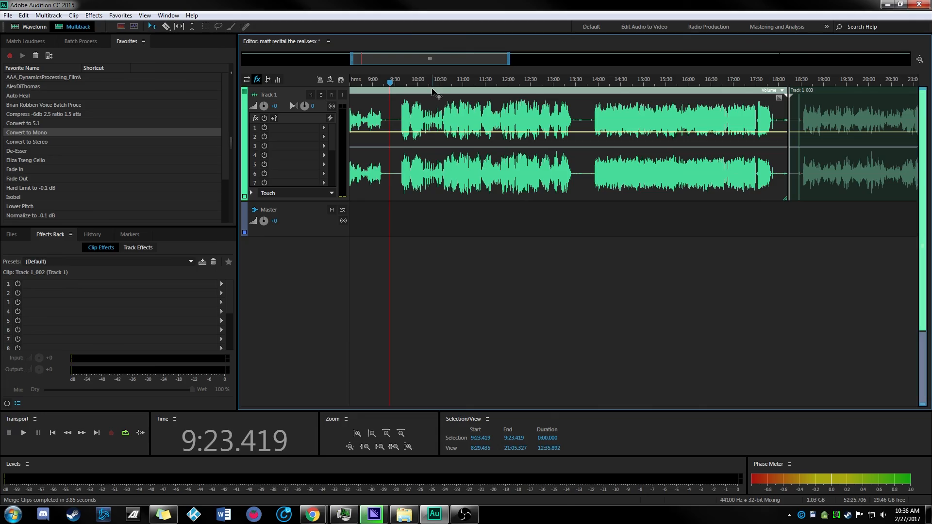